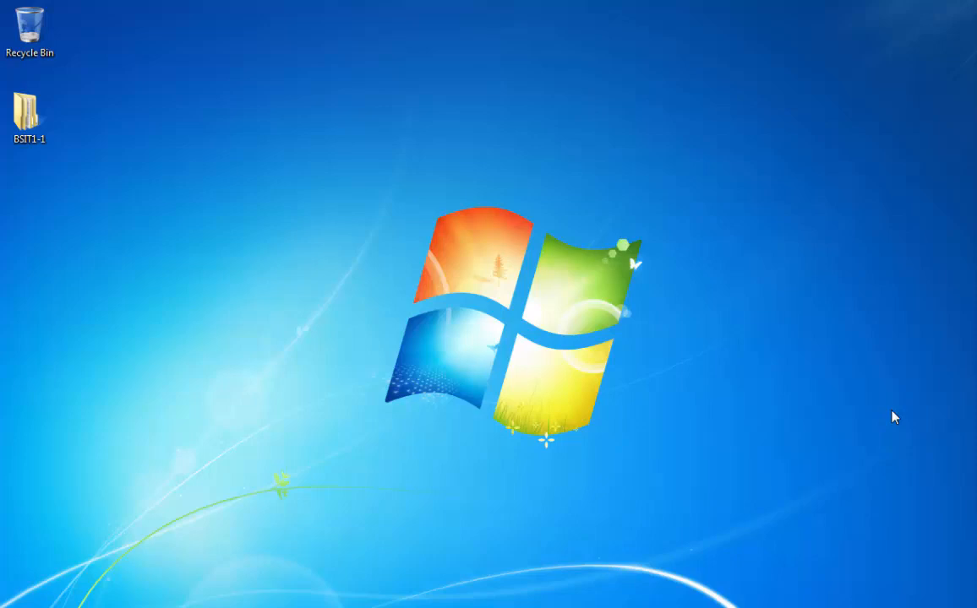
mouse_move(544, 503)
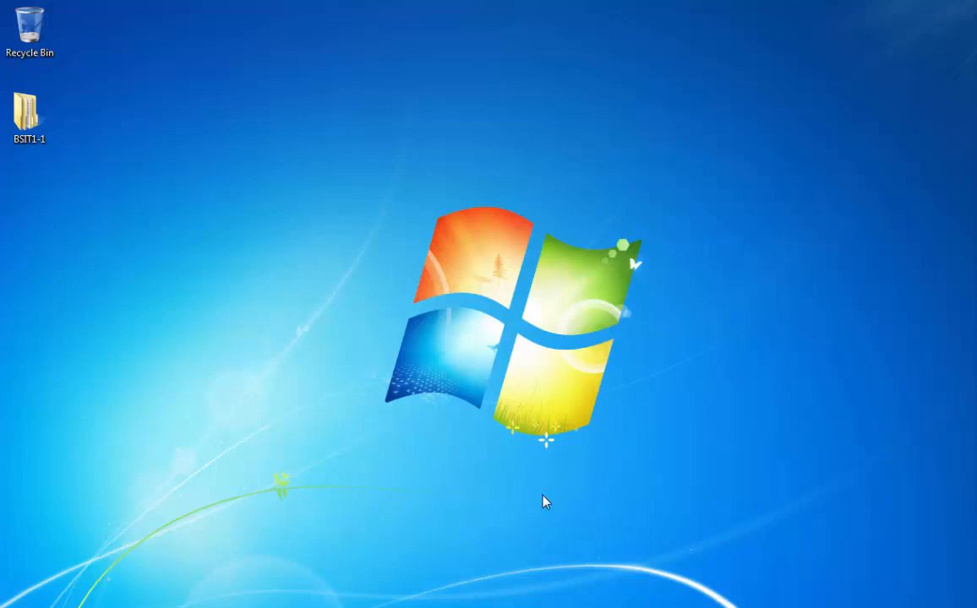
mouse_move(547, 524)
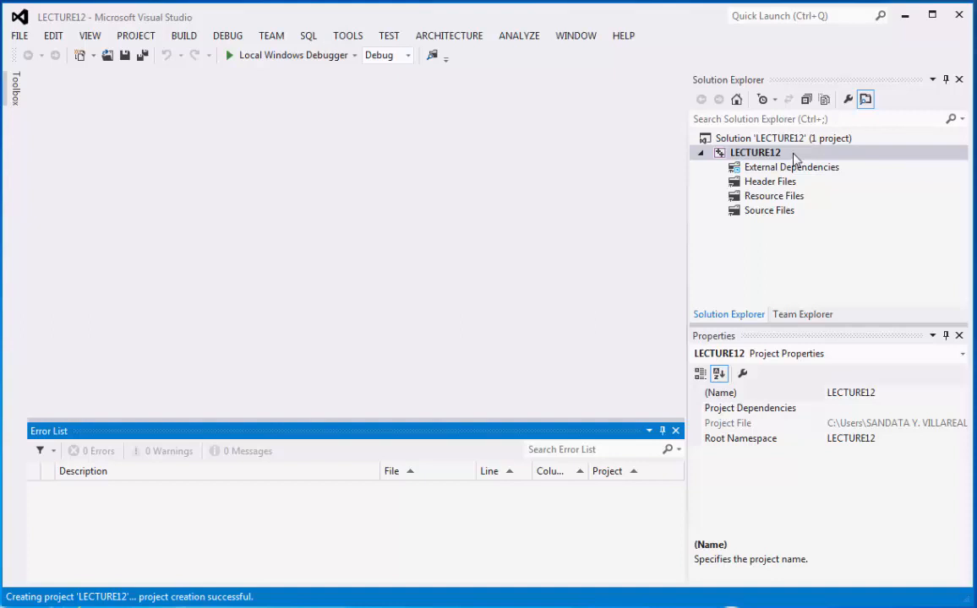
Select the LECTURE12 Source Files group and bring up its Add > New Item action
click(767, 210)
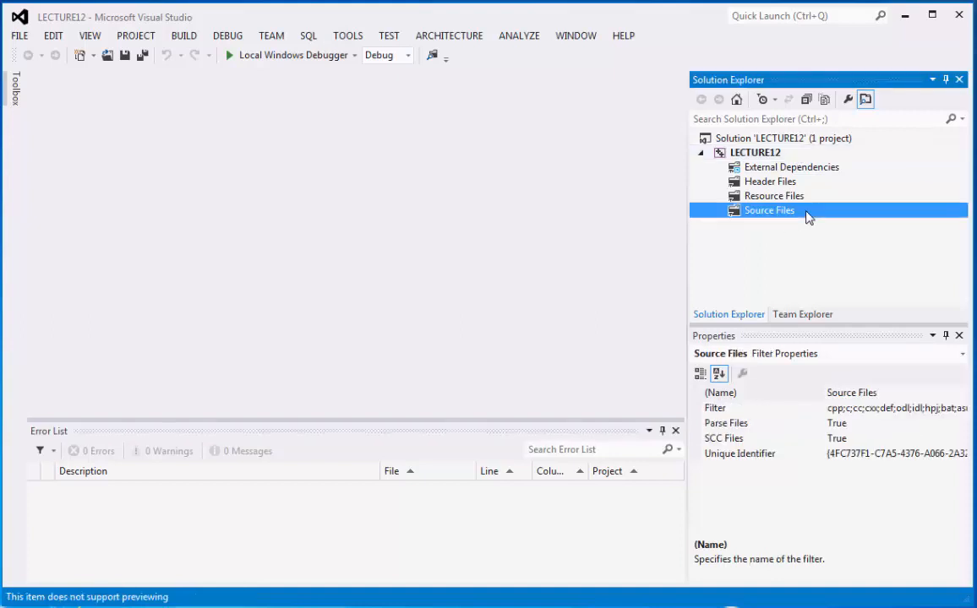
mouse_move(789, 199)
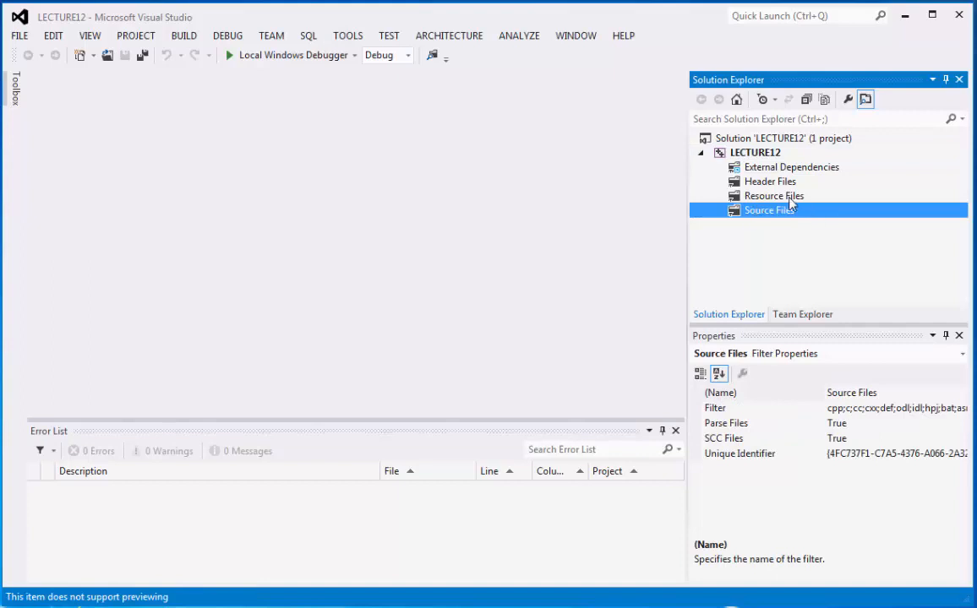
mouse_move(814, 212)
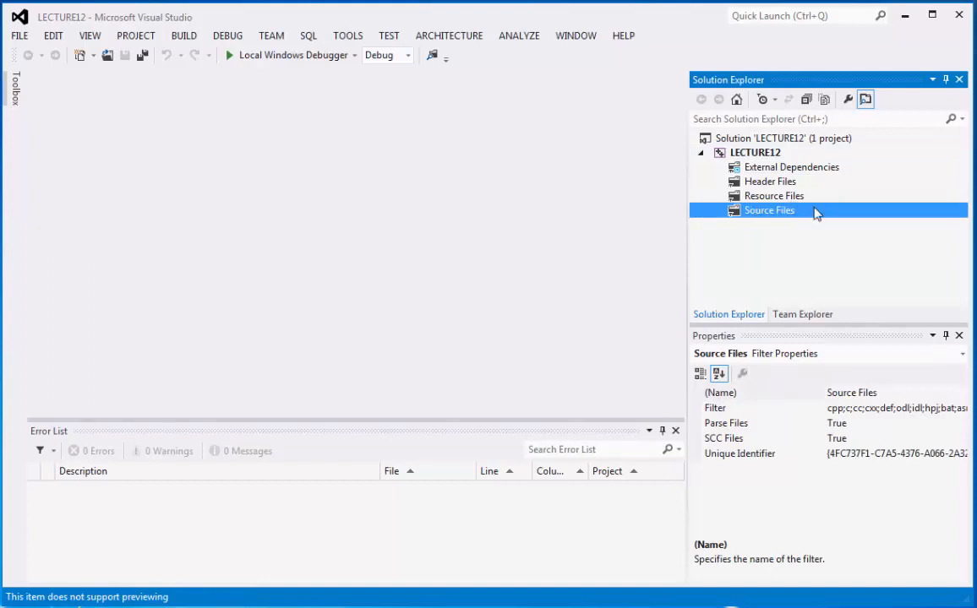
right_click(767, 209)
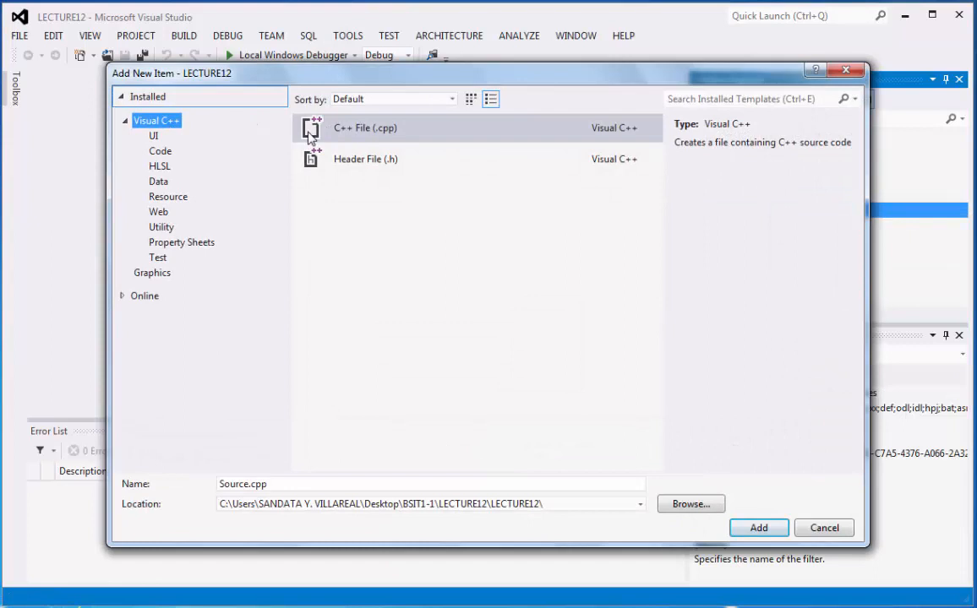
Add a new C++ File (.cpp) named sandata_comprog2_lecture12.cpp to Source Files
click(365, 128)
text(sandata)
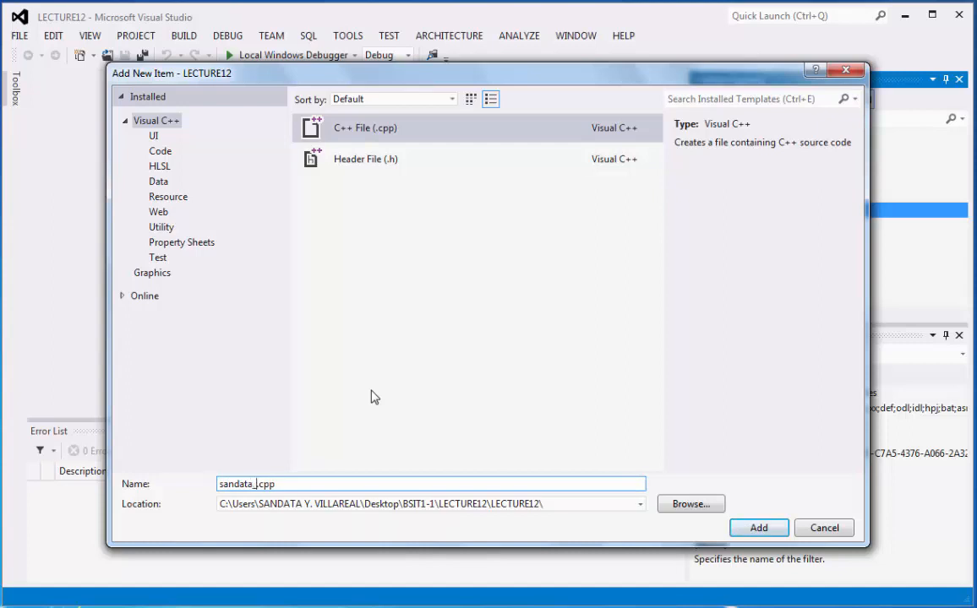
text(comprog2_lecture12)
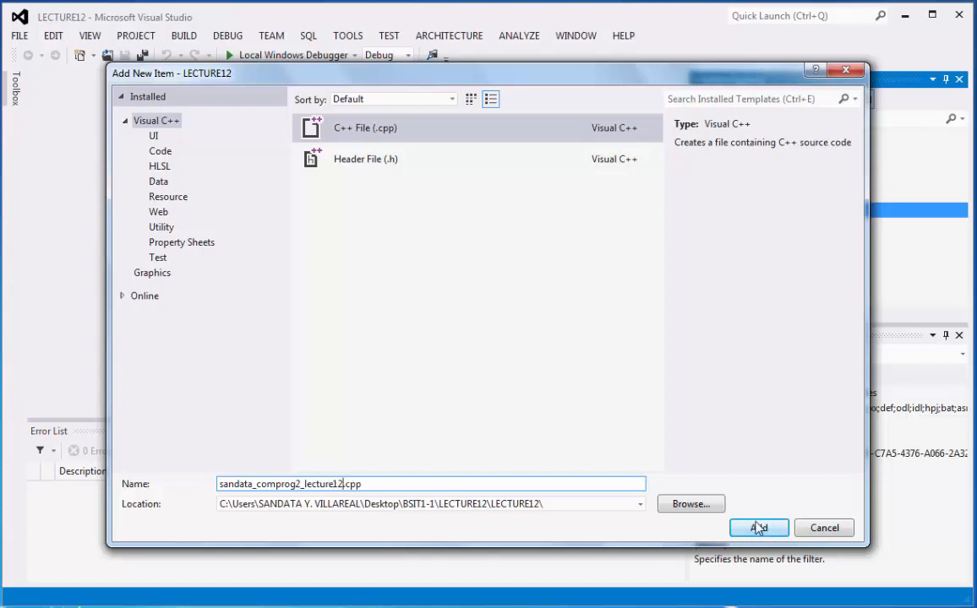
click(755, 527)
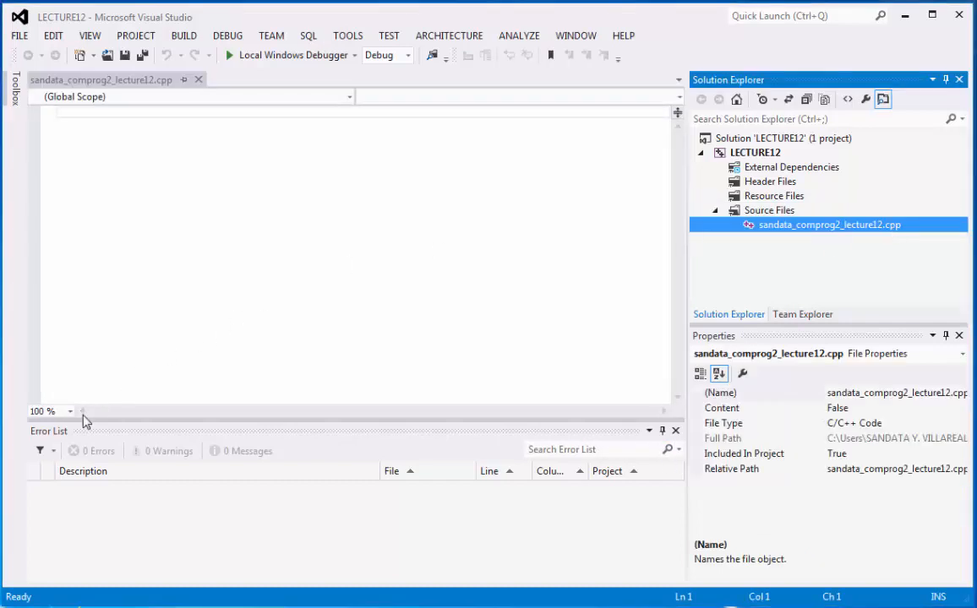
Set the code editor's zoom level to 200%
click(69, 412)
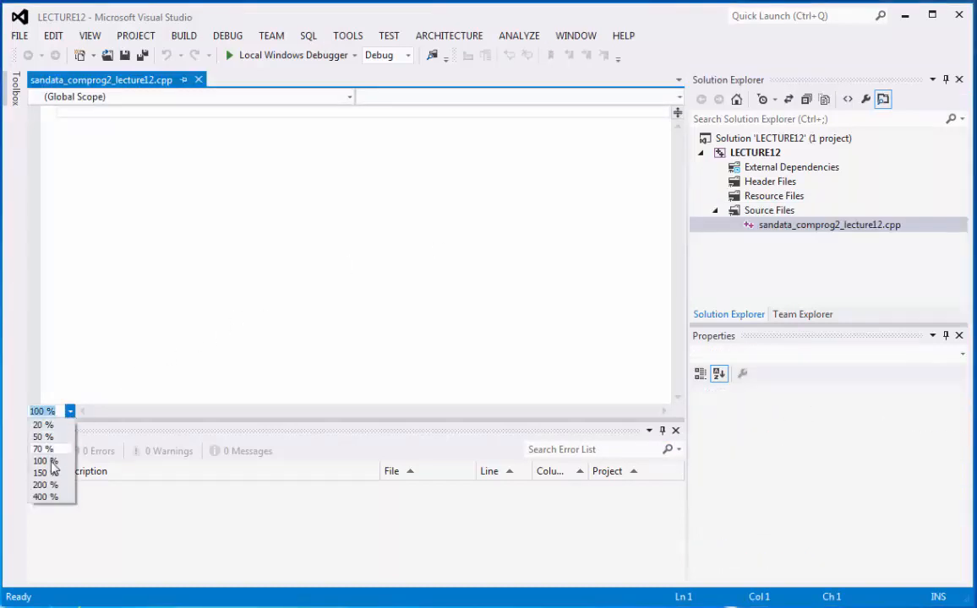
click(44, 487)
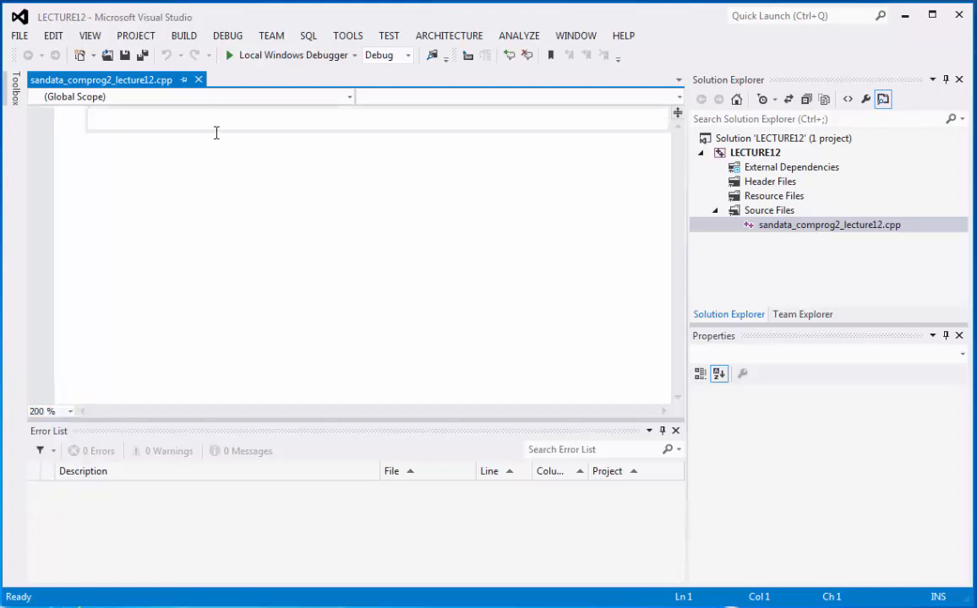
mouse_move(219, 122)
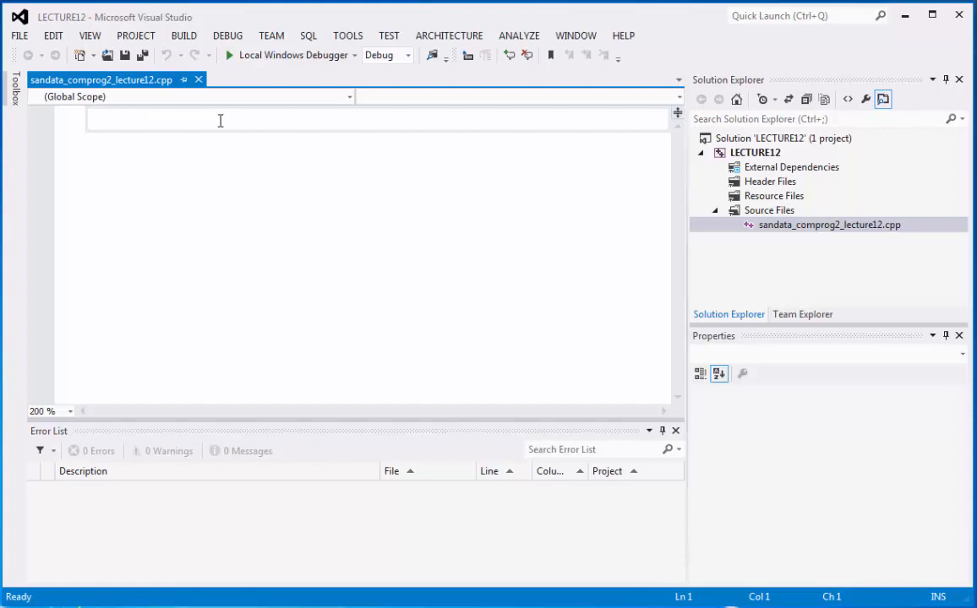
Write #include<iostream>, using namespace std; and an empty int main(){ } skeleton
text(#)
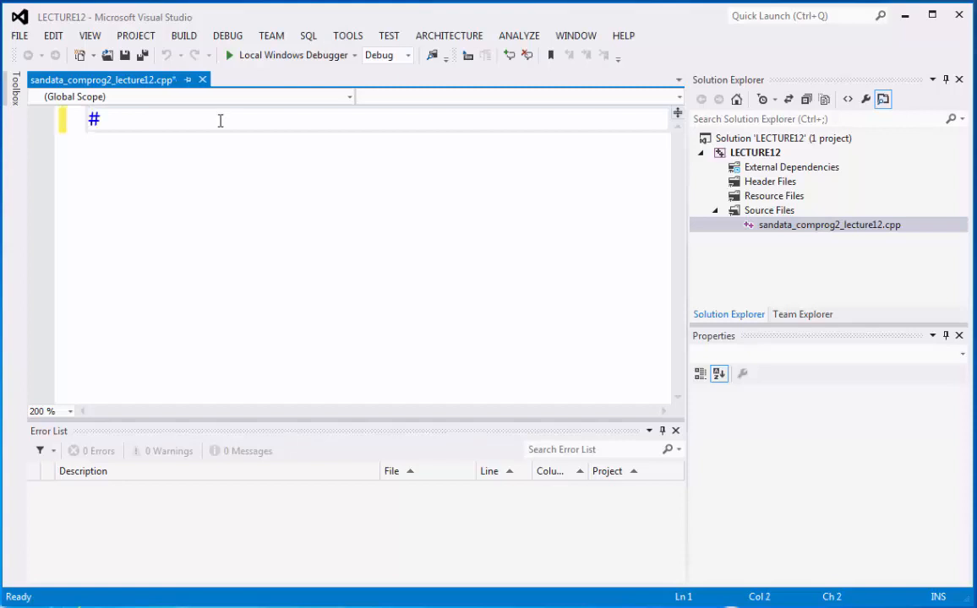
text(include)
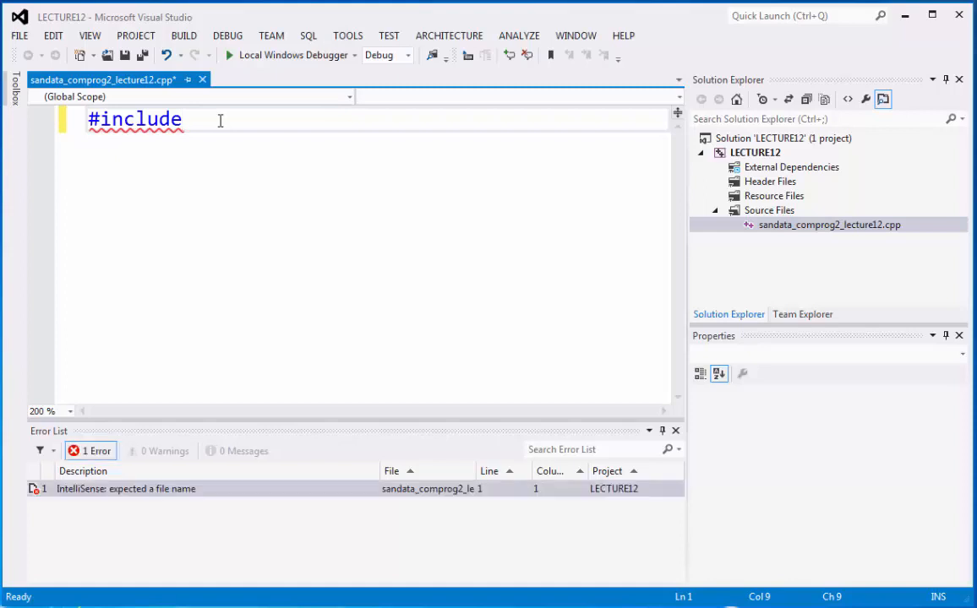
text(<)
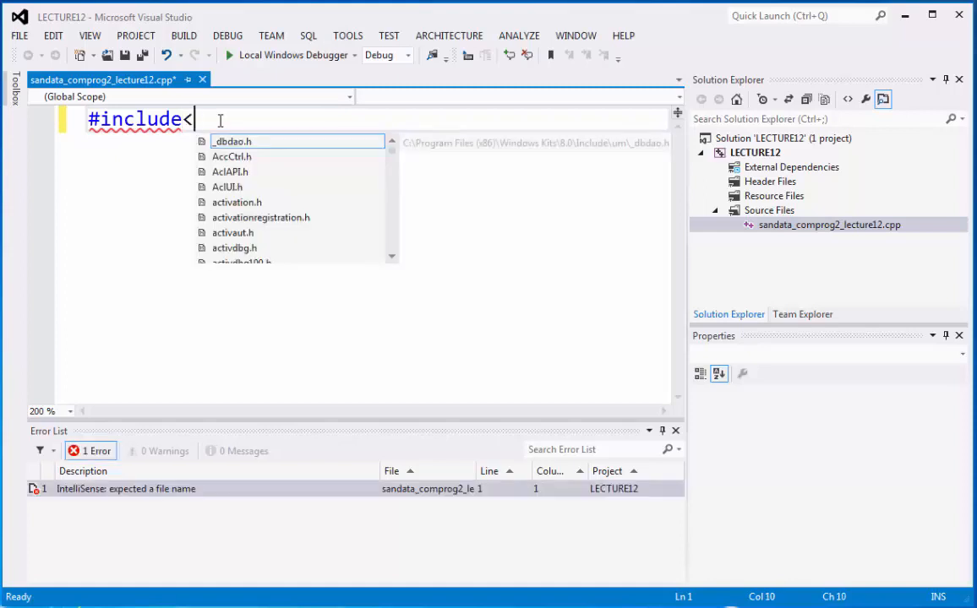
text(iostream)
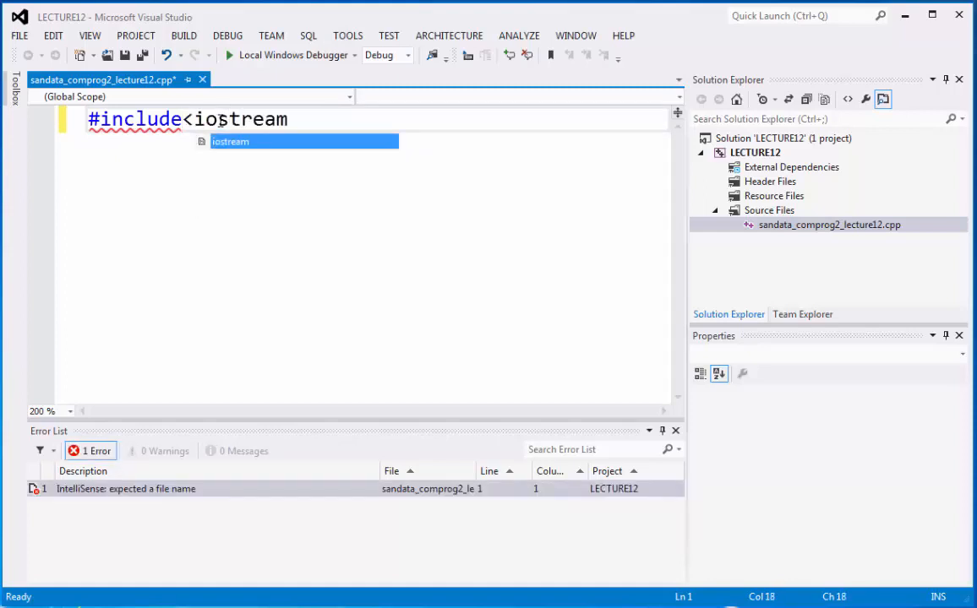
text(>)
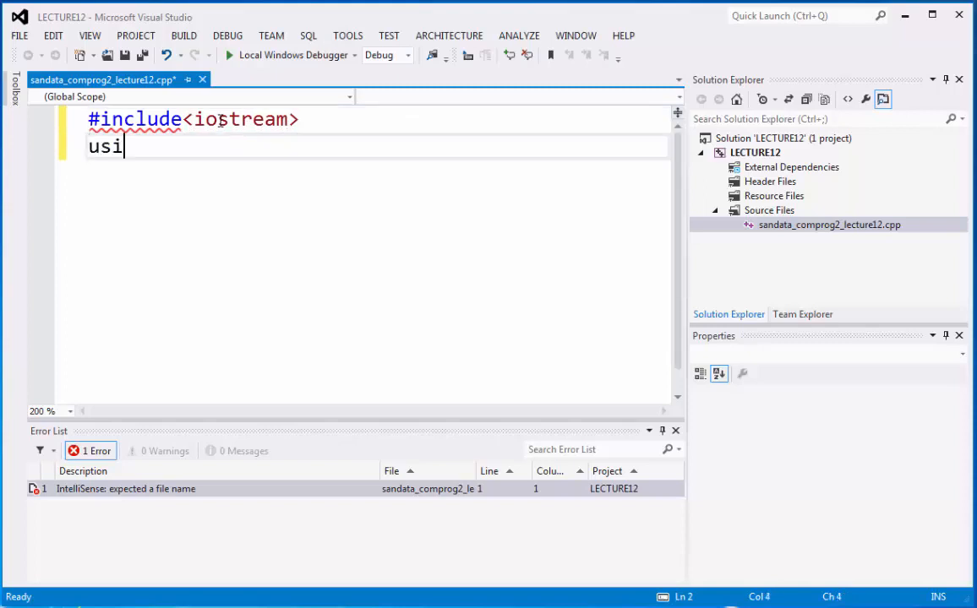
text(ng namespace)
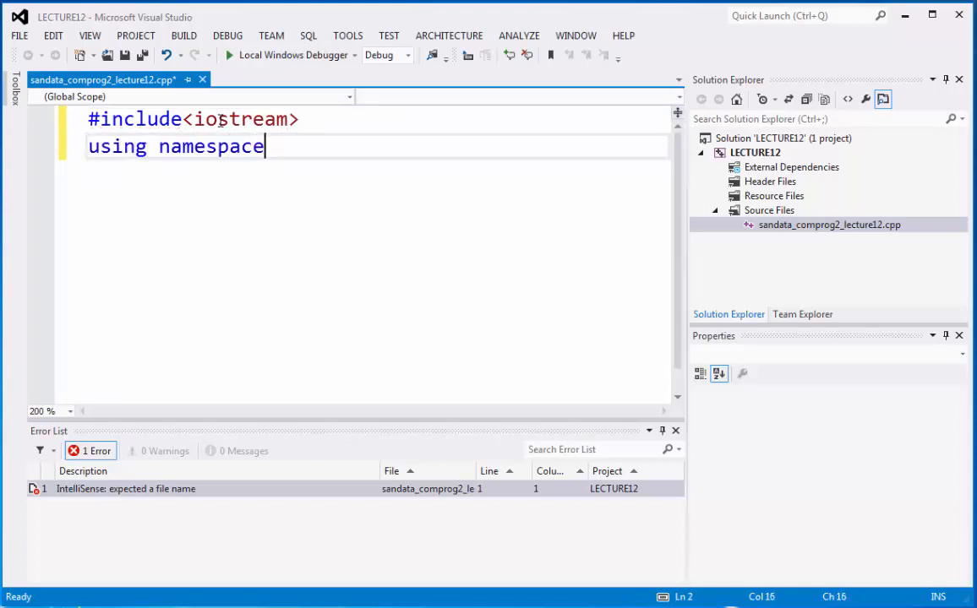
text(std;)
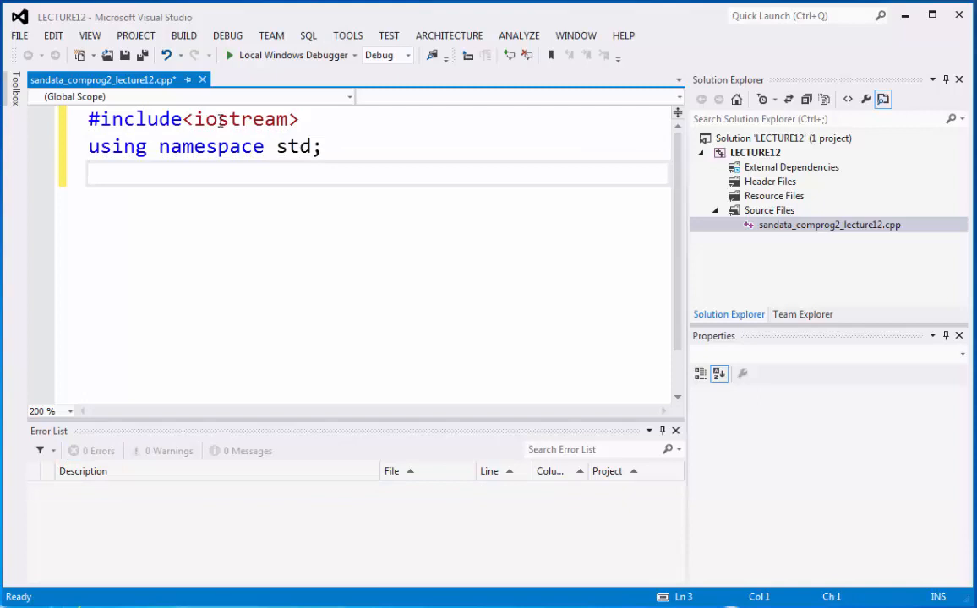
text(int main)
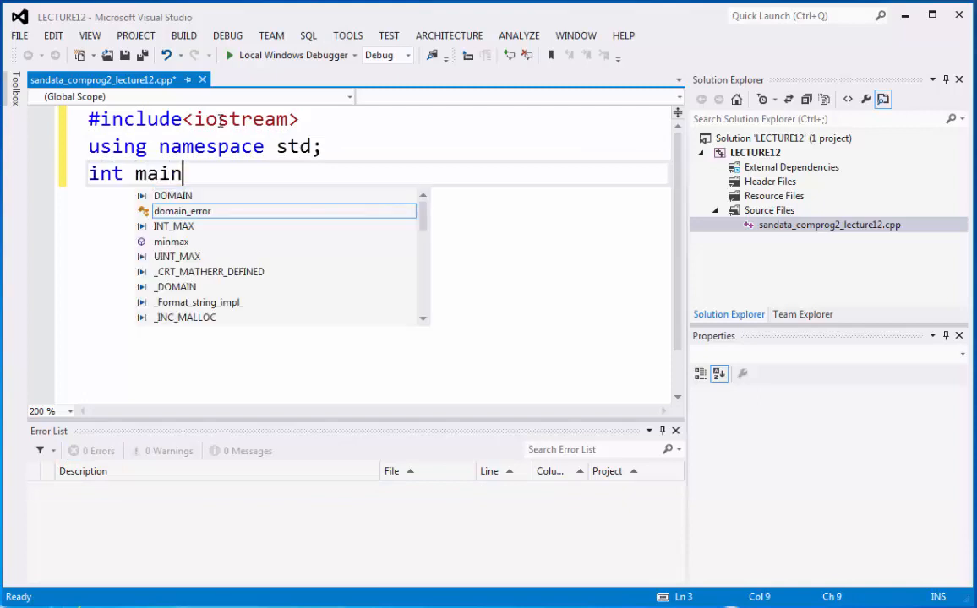
text((){)
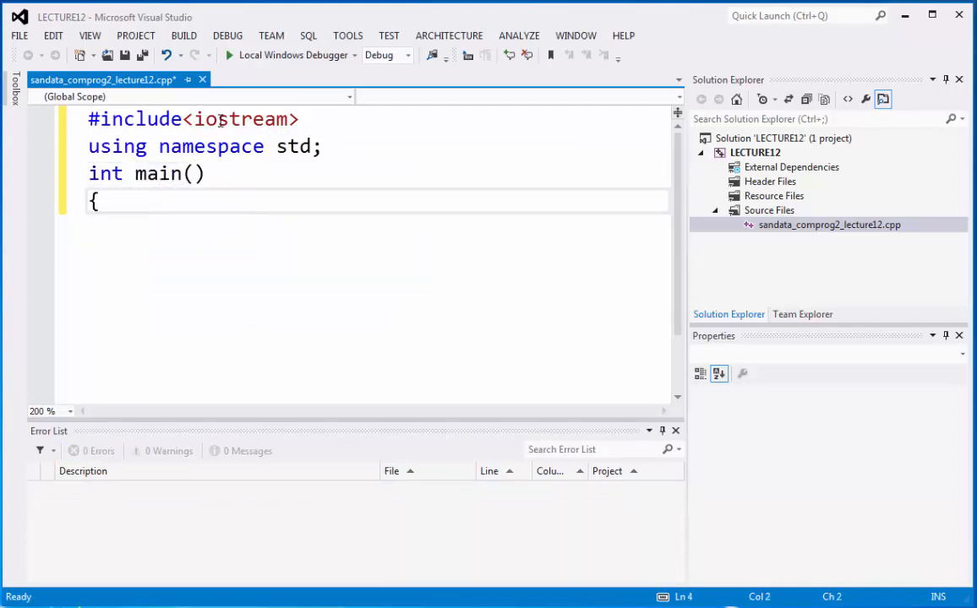
text(})
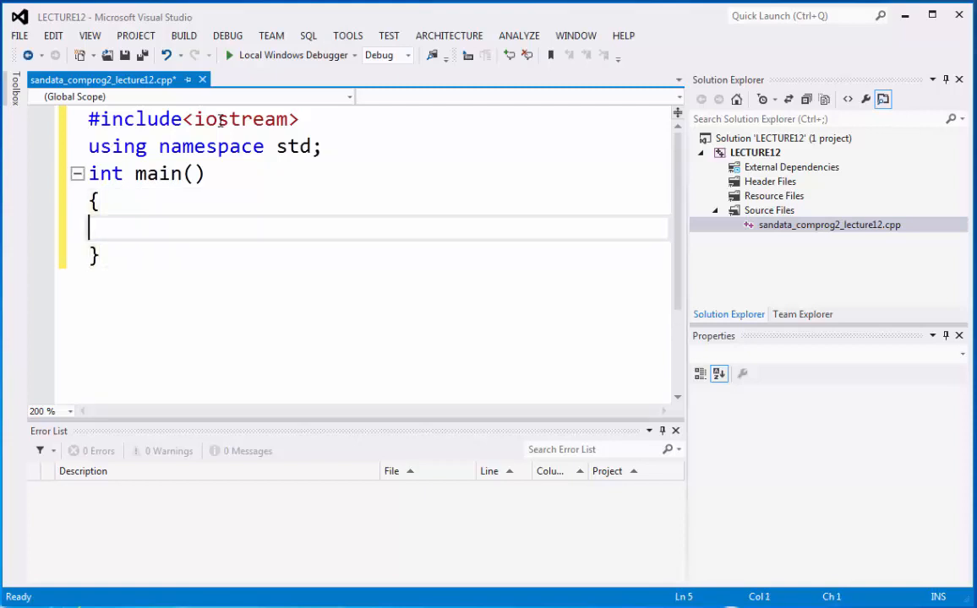
Add a //declaration phase comment in main and declare int bilang; under it
text(//)
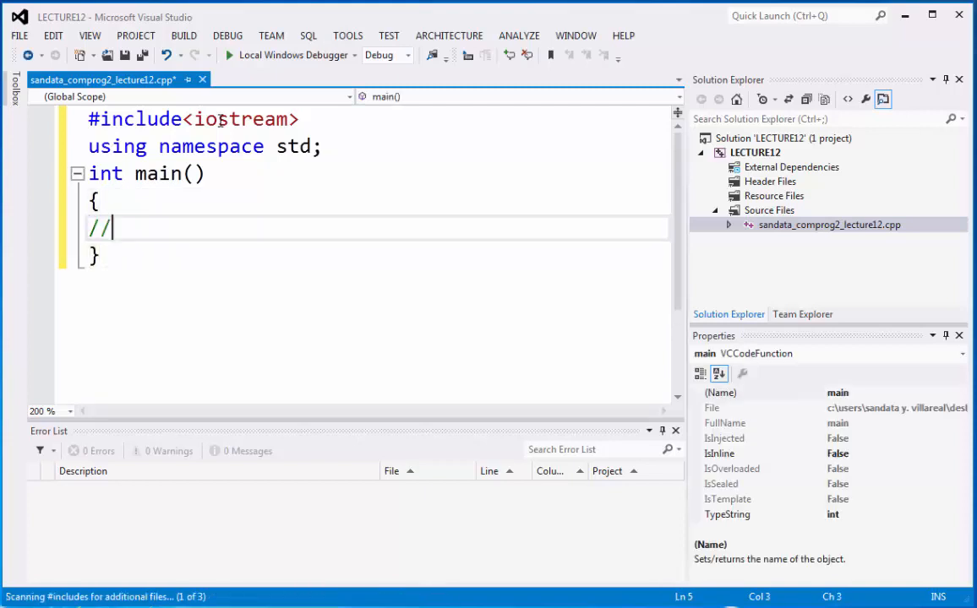
text(declarate)
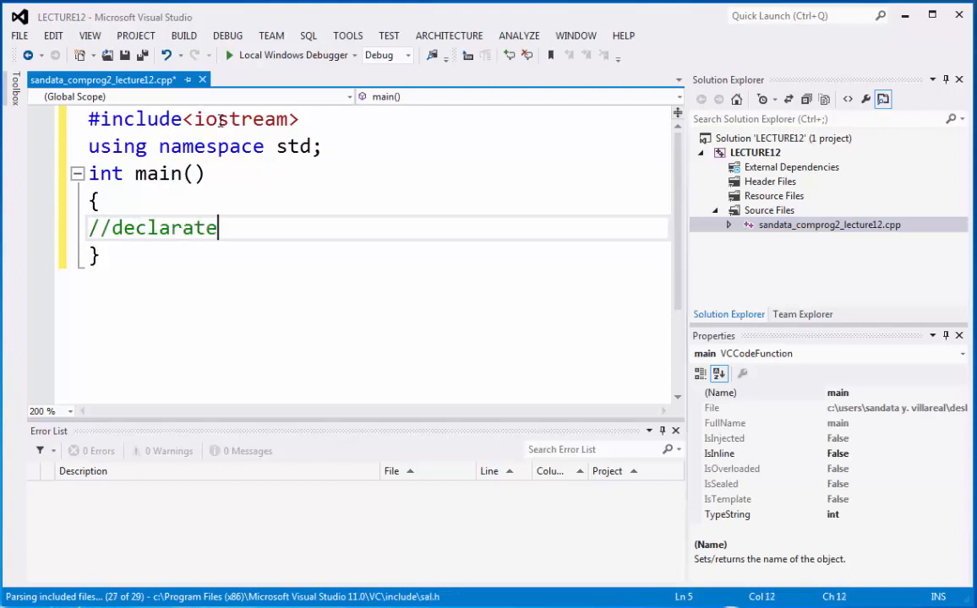
text(ion phae)
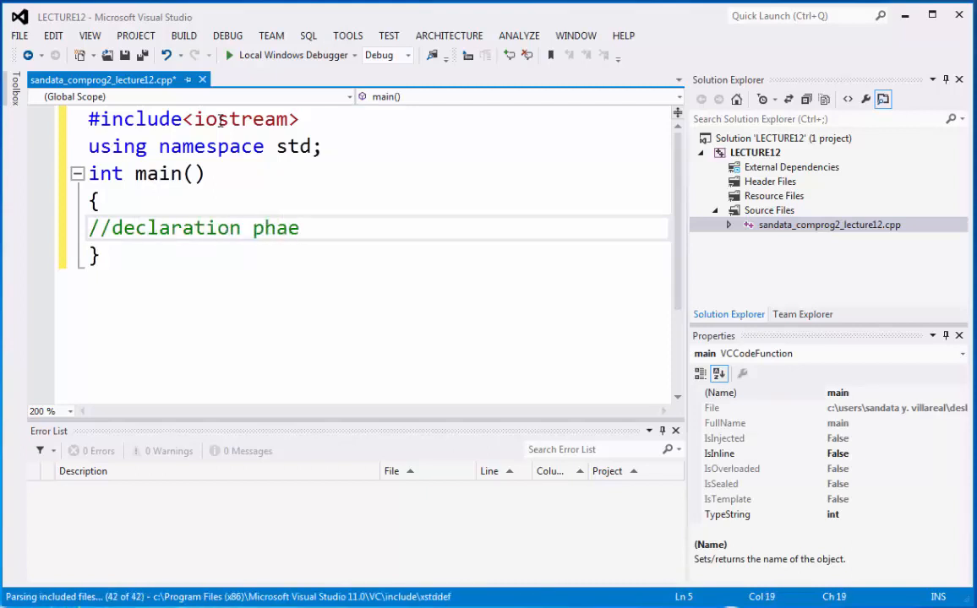
text(int)
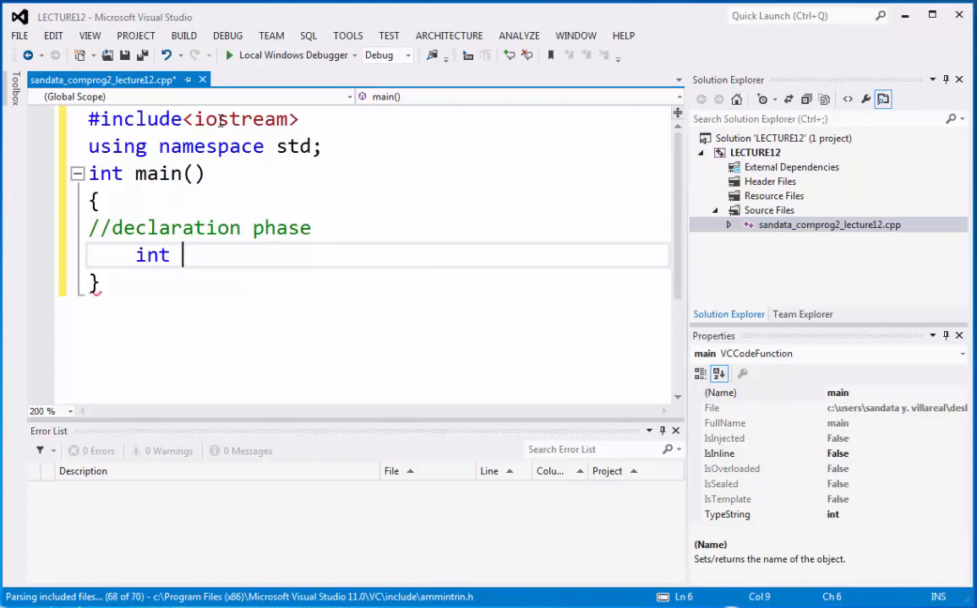
text(bilang;)
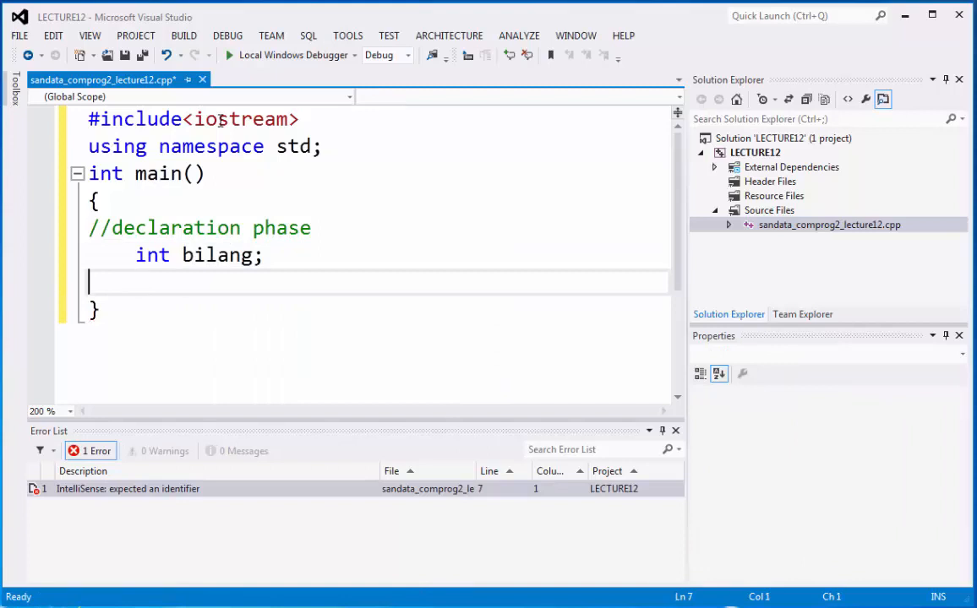
Add an //initialization phase comment with bilang = 3; and begin the processing comment
text(//initi)
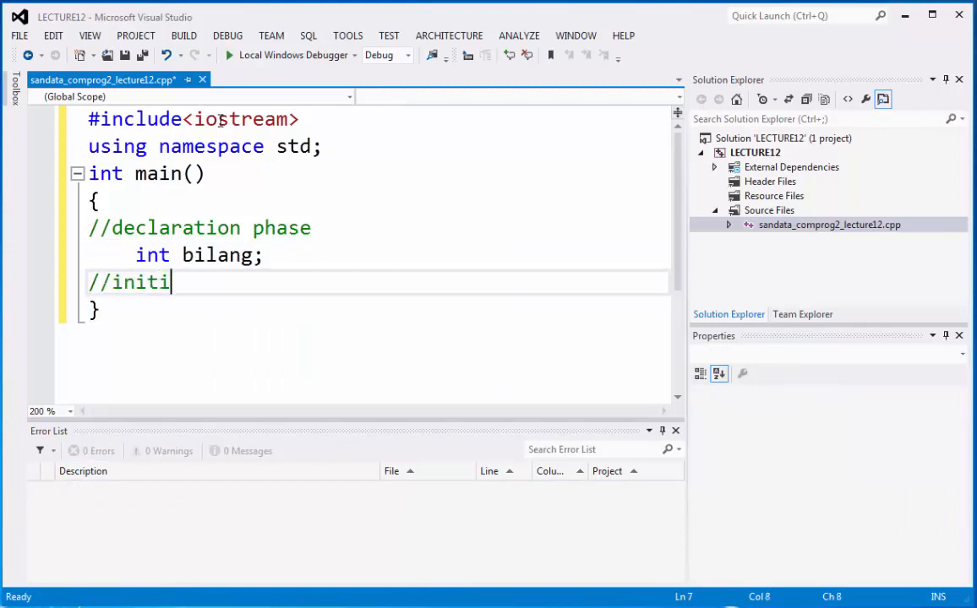
text(al)
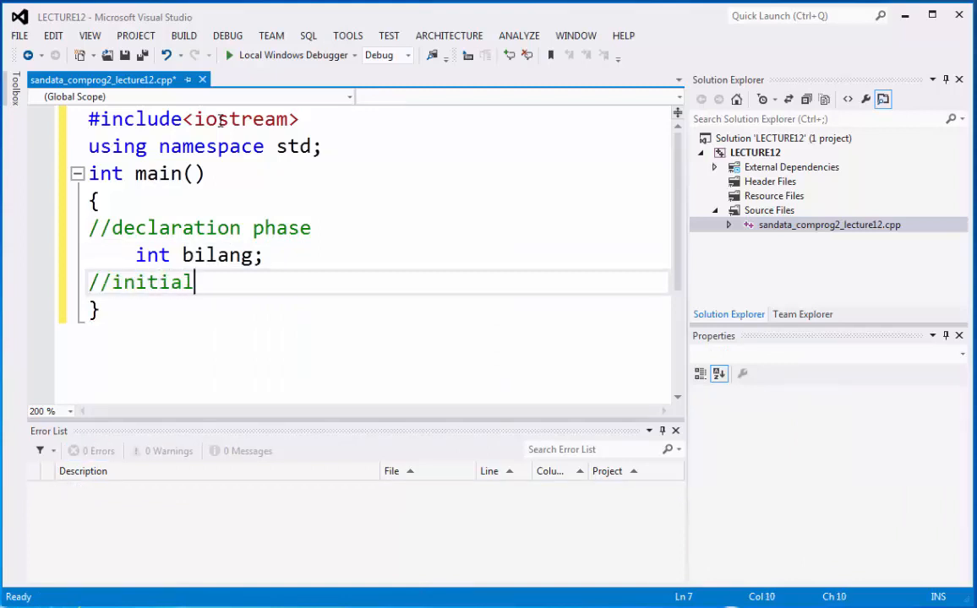
text(zati)
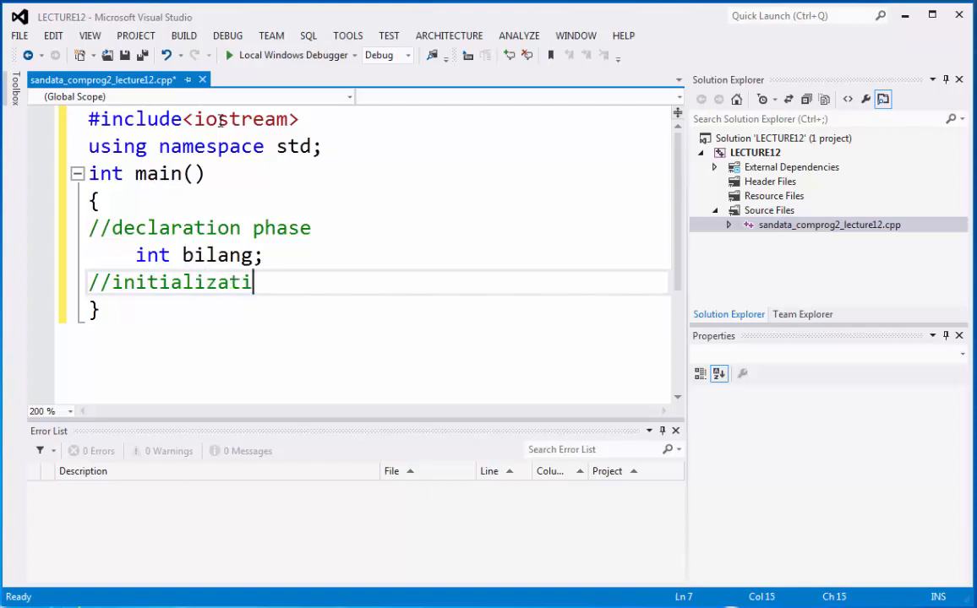
text(on phase)
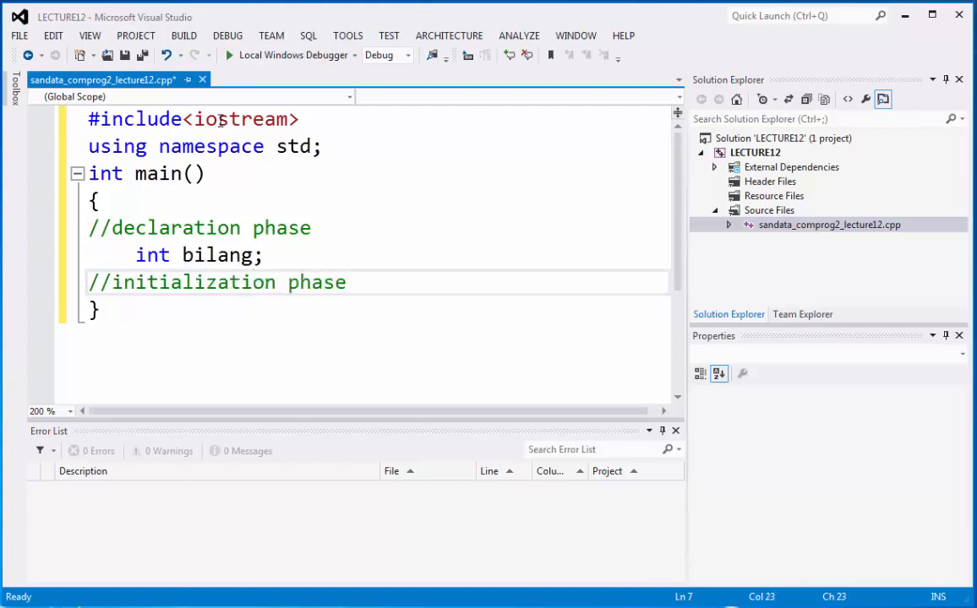
text(bilang = 3;)
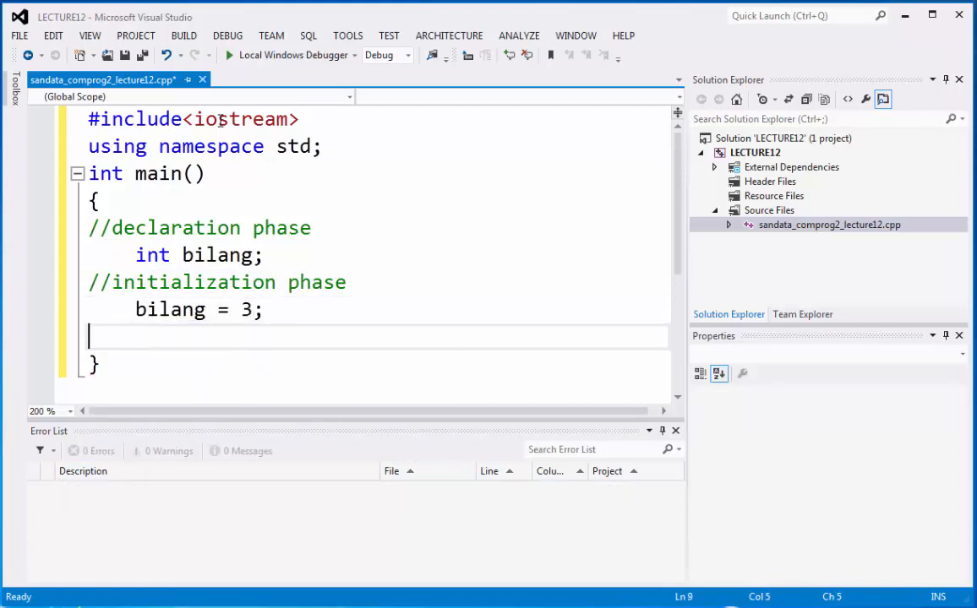
text(pro)
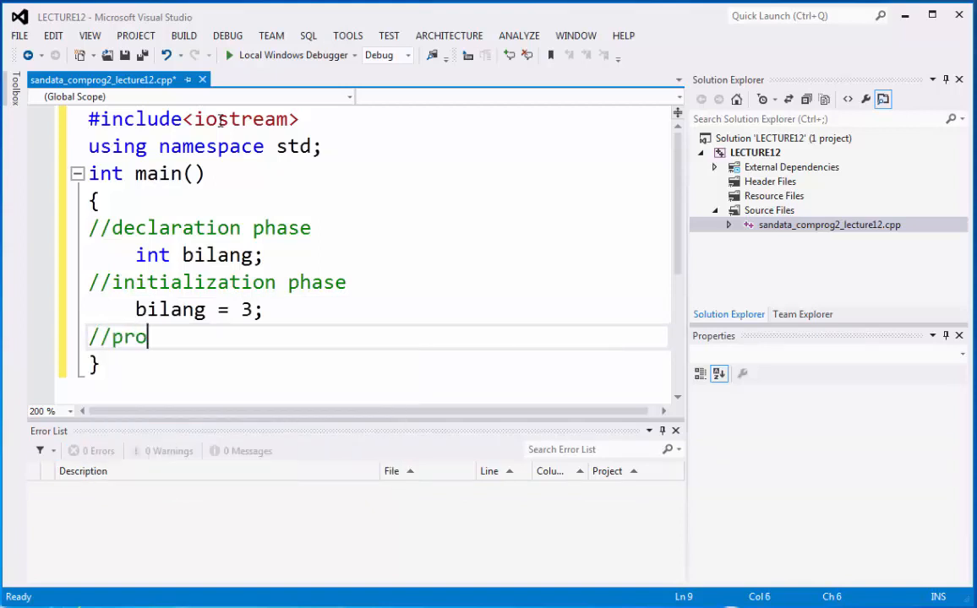
Finish the //processing phase comment and print bilang with endl, commented //printing on the screen 3
text(cessing phase)
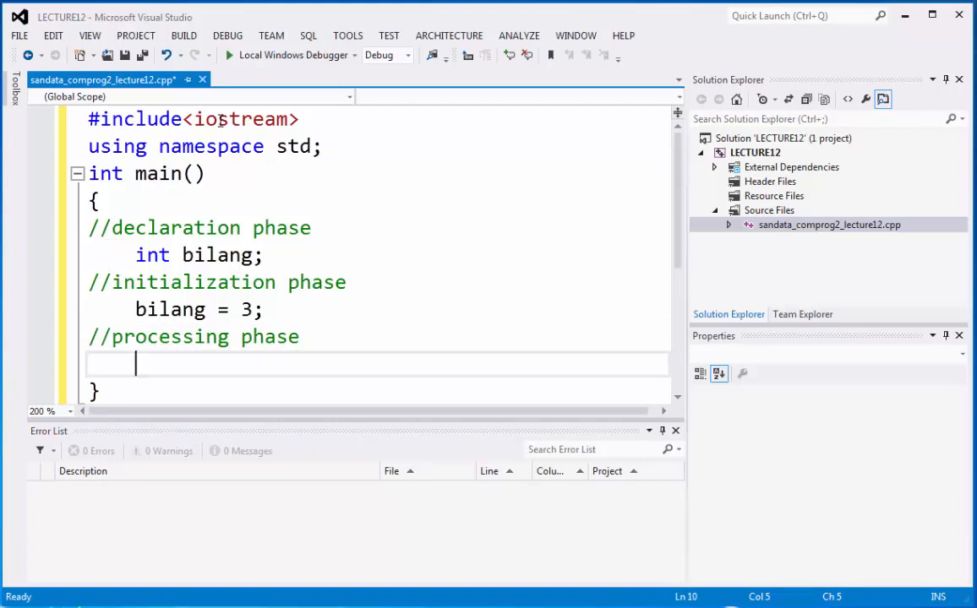
text(cout)
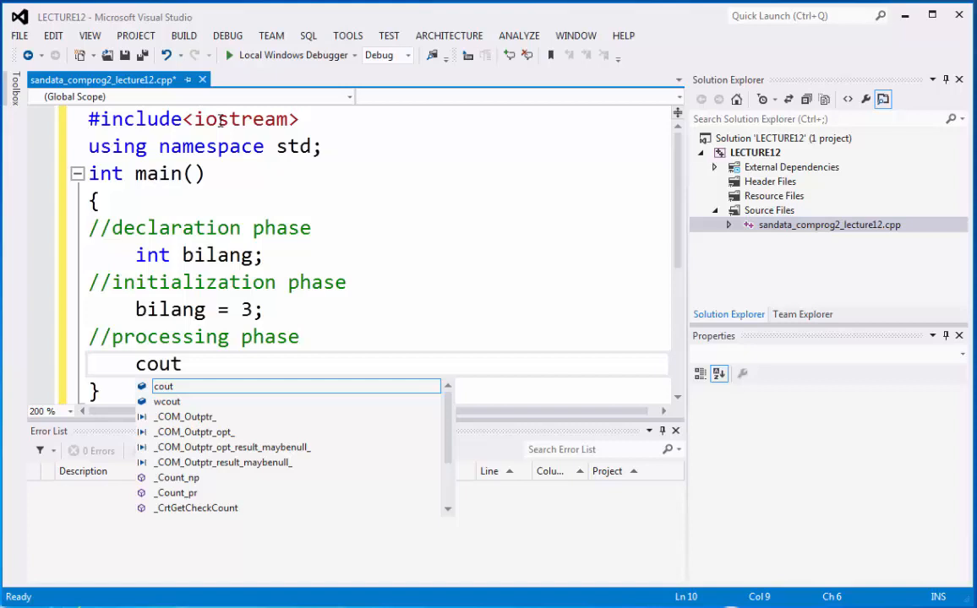
text(<< bilang)
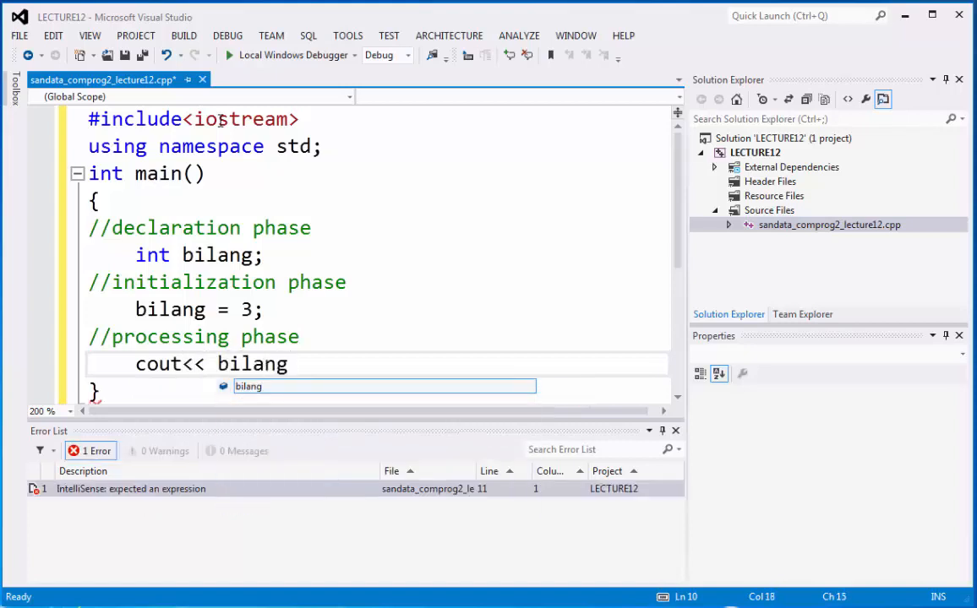
text(<<)
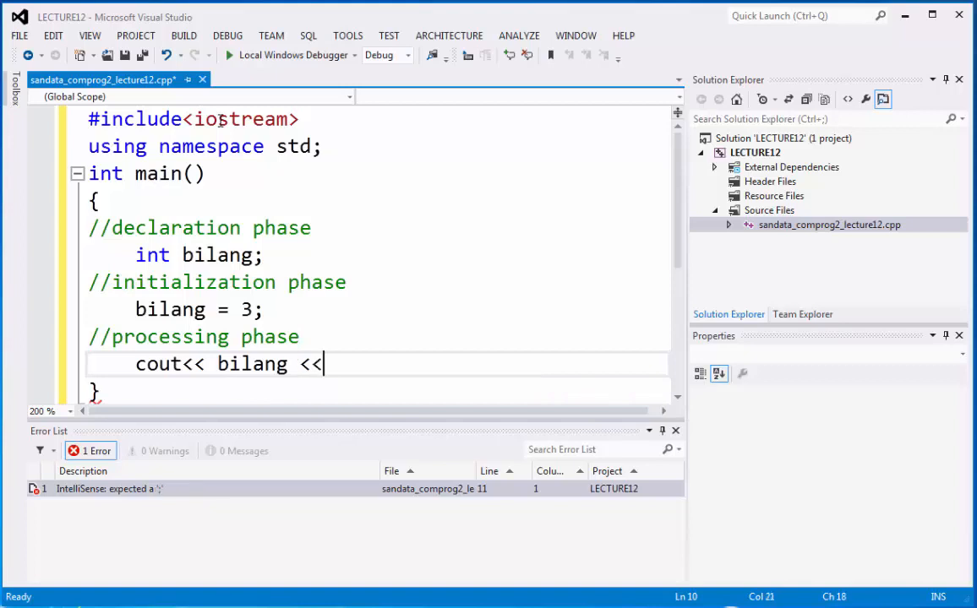
text(endl;)
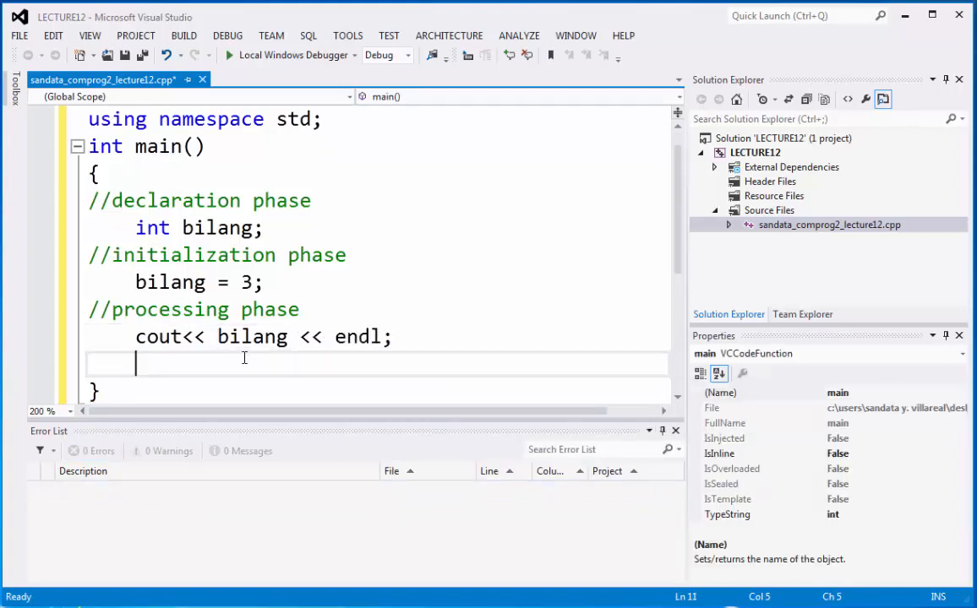
mouse_move(264, 368)
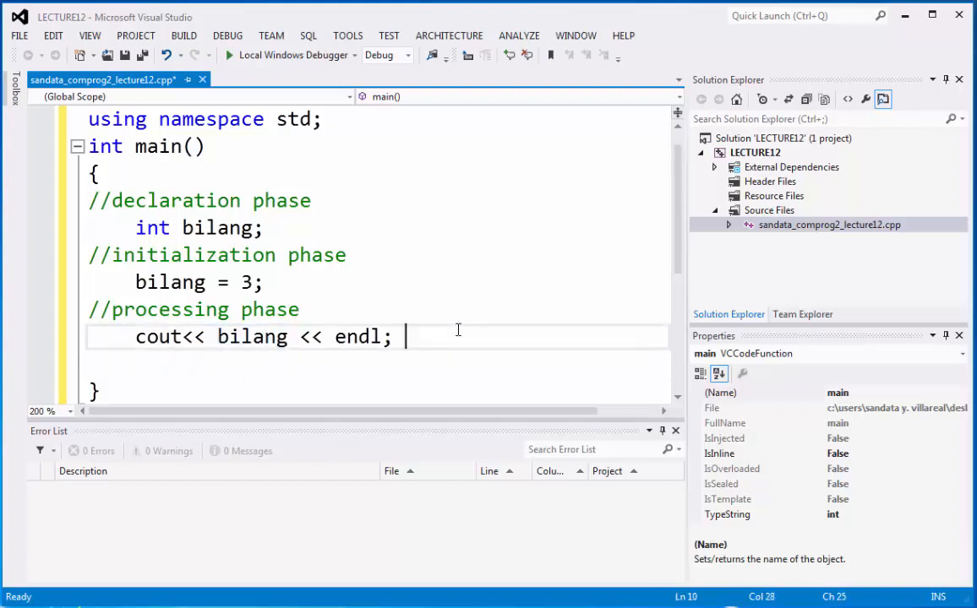
text(//printing)
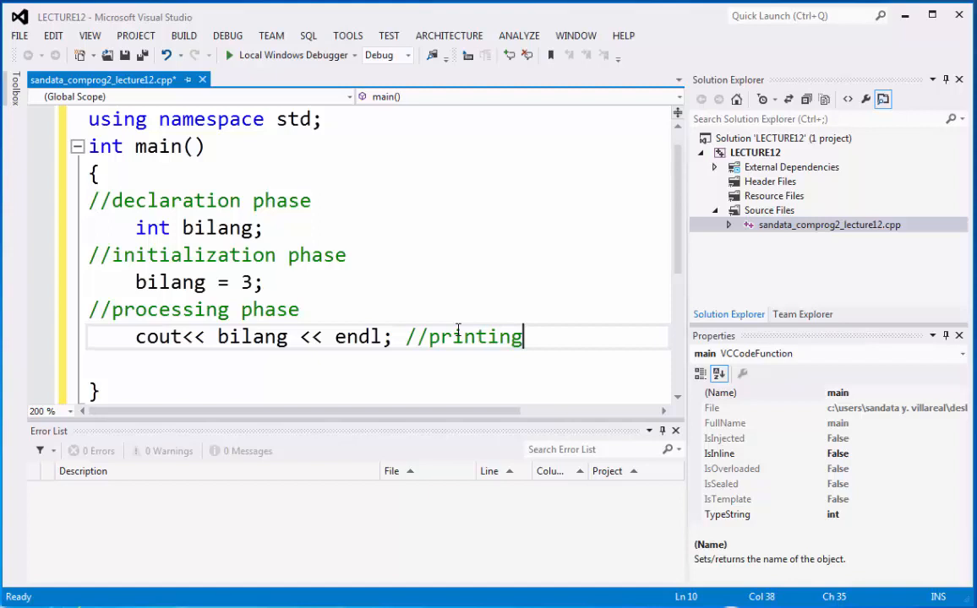
text(on the)
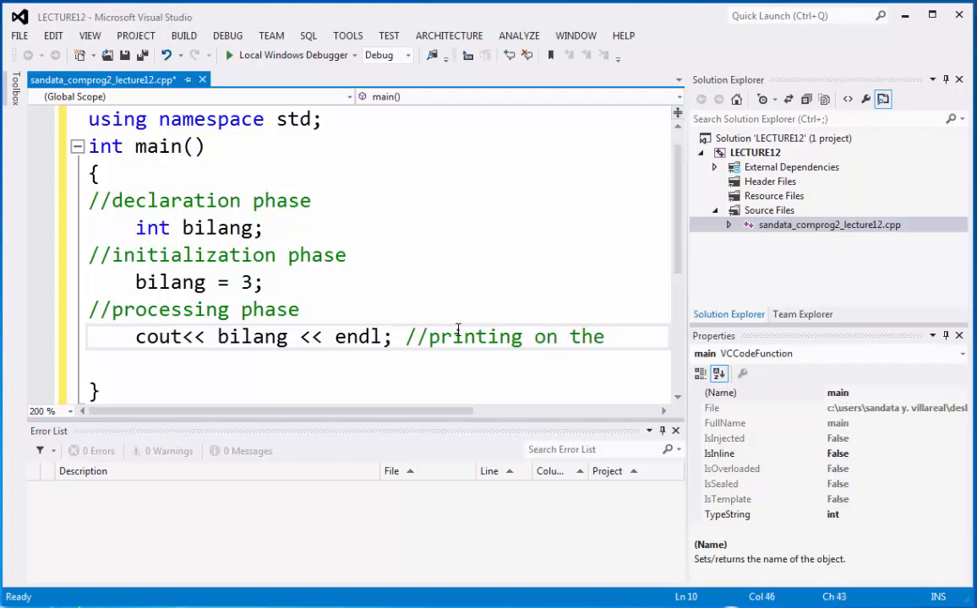
text(scrre)
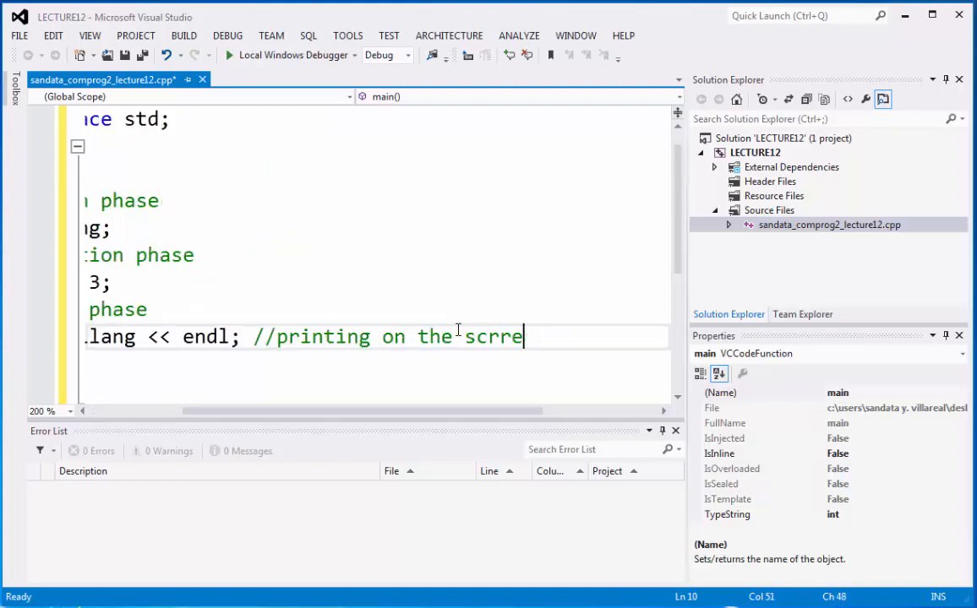
text(en)
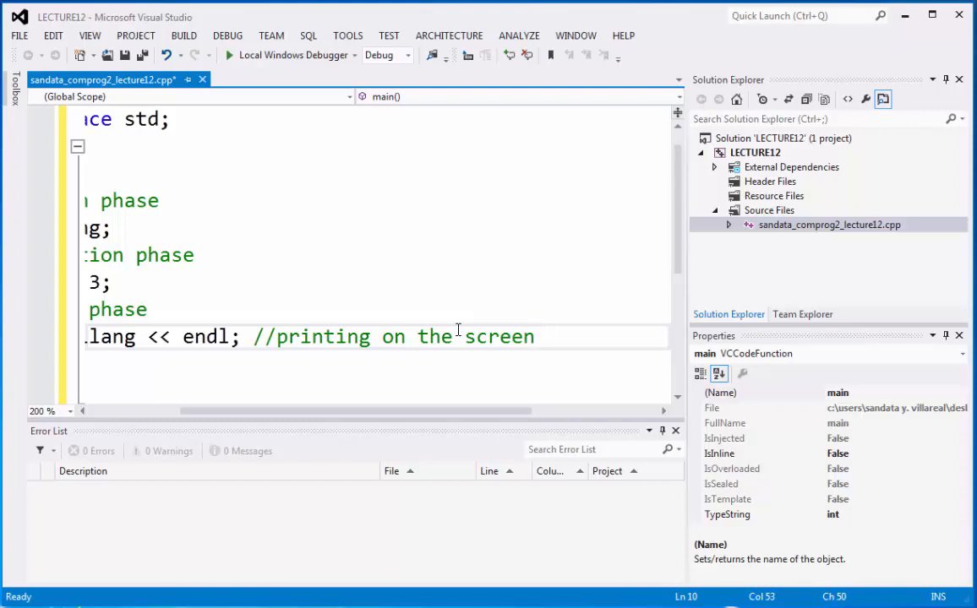
text(3)
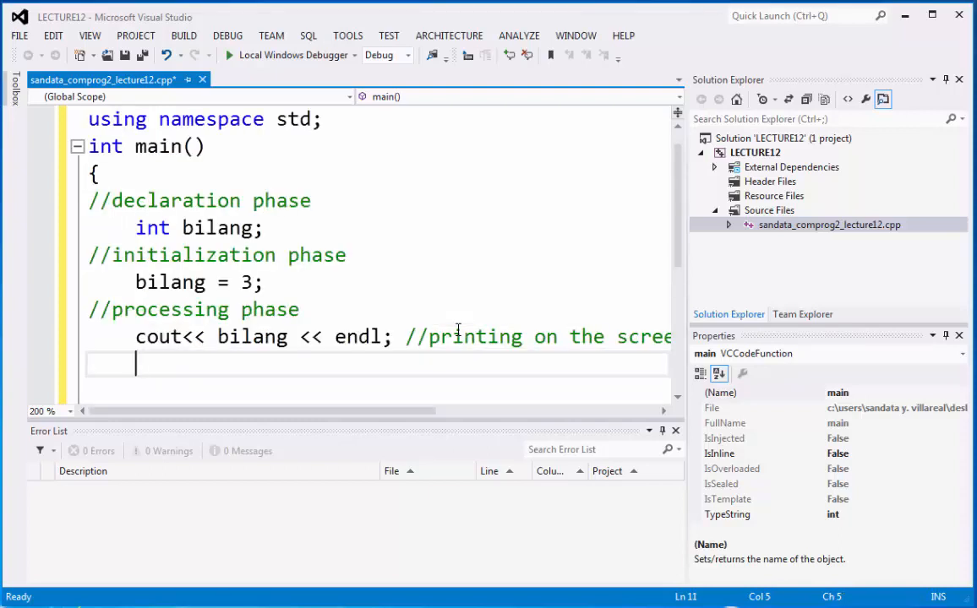
Write cout<<bilang++ << endl; with a //post increment comment
text(cout<<)
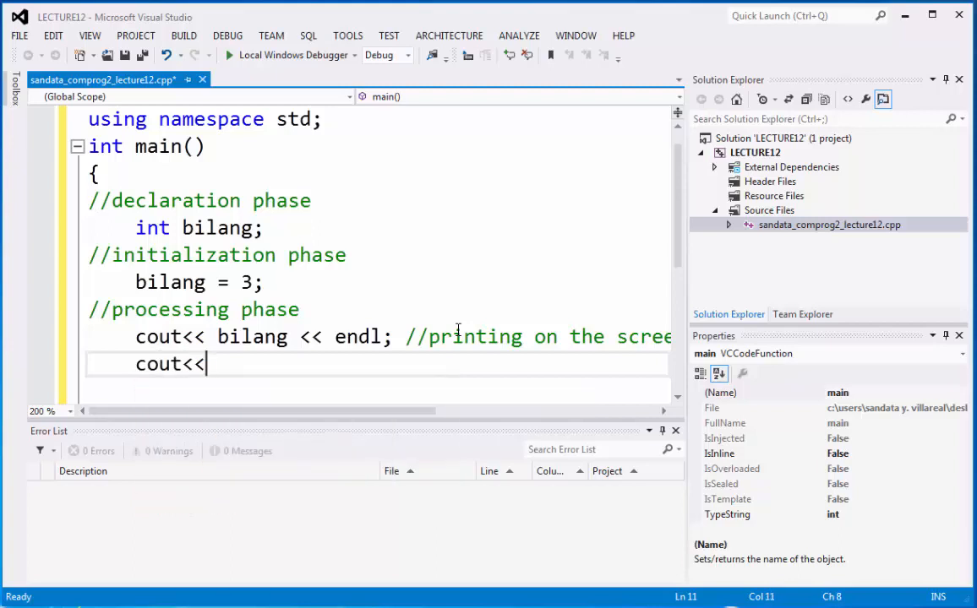
text(bilang)
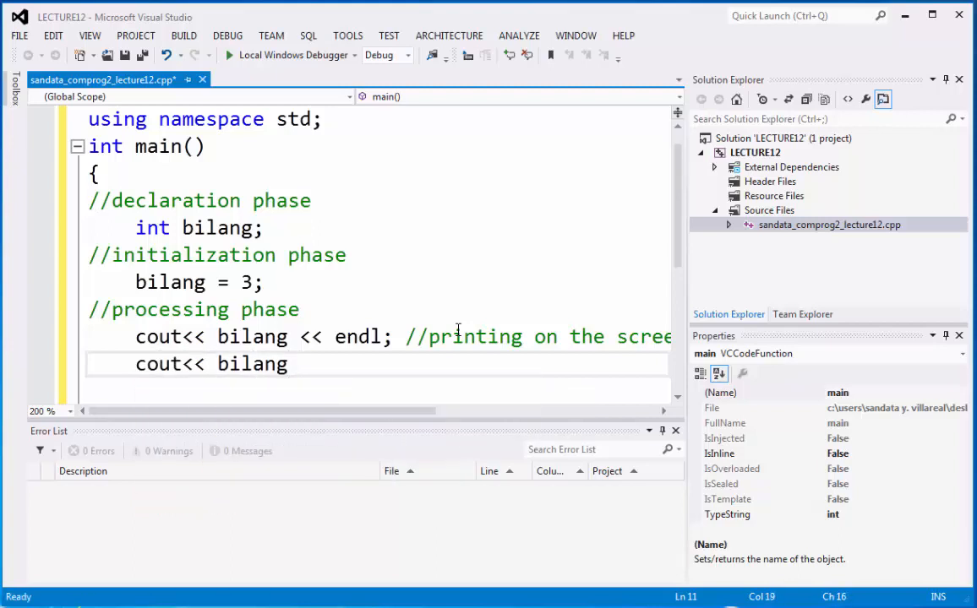
text(++ << endl)
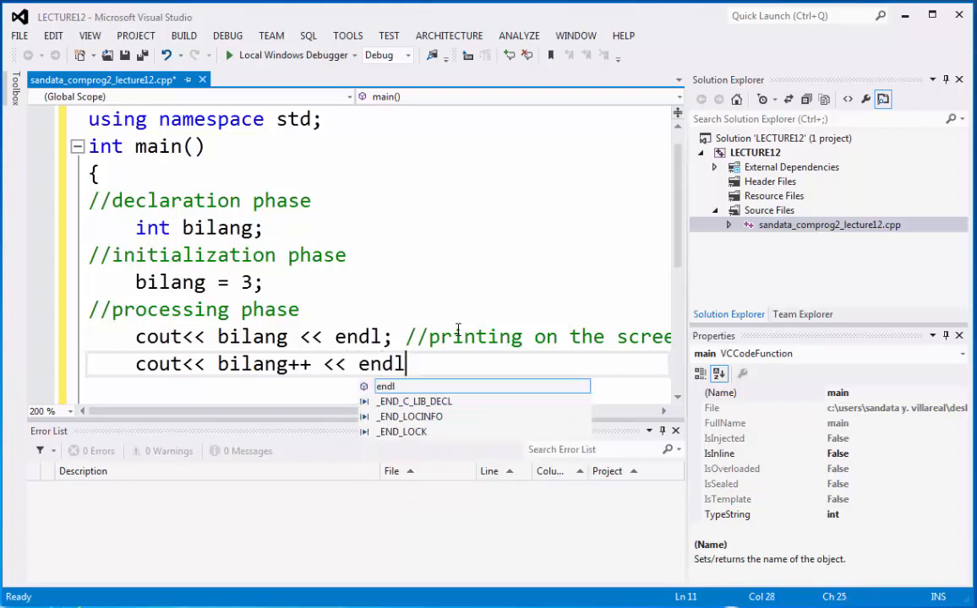
text(;)
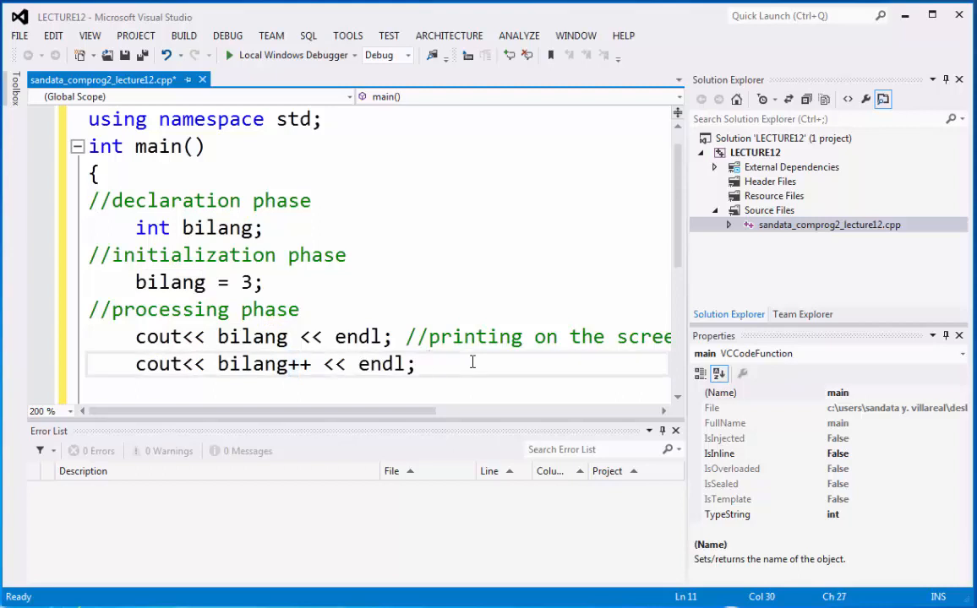
text(//po)
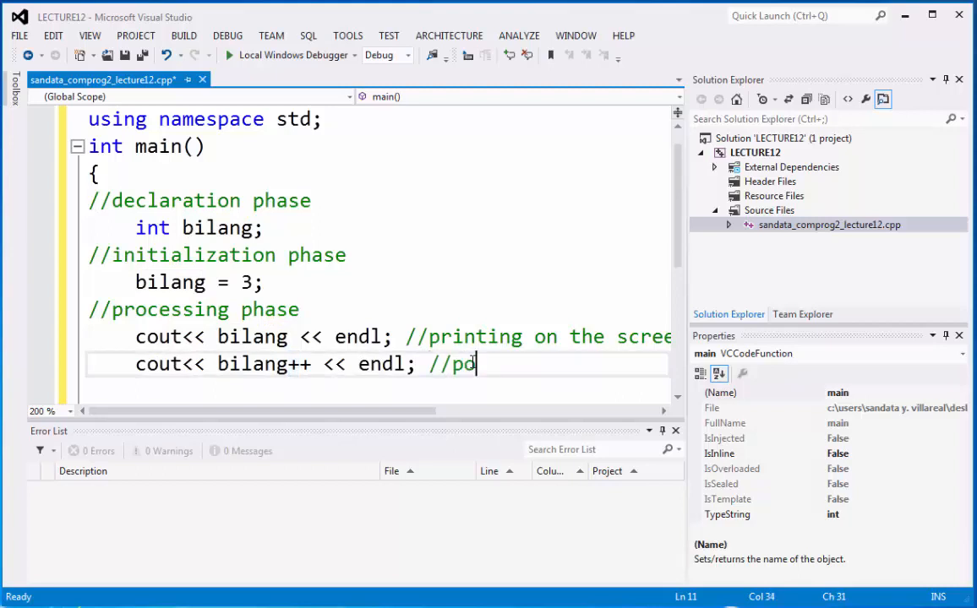
text(st incre)
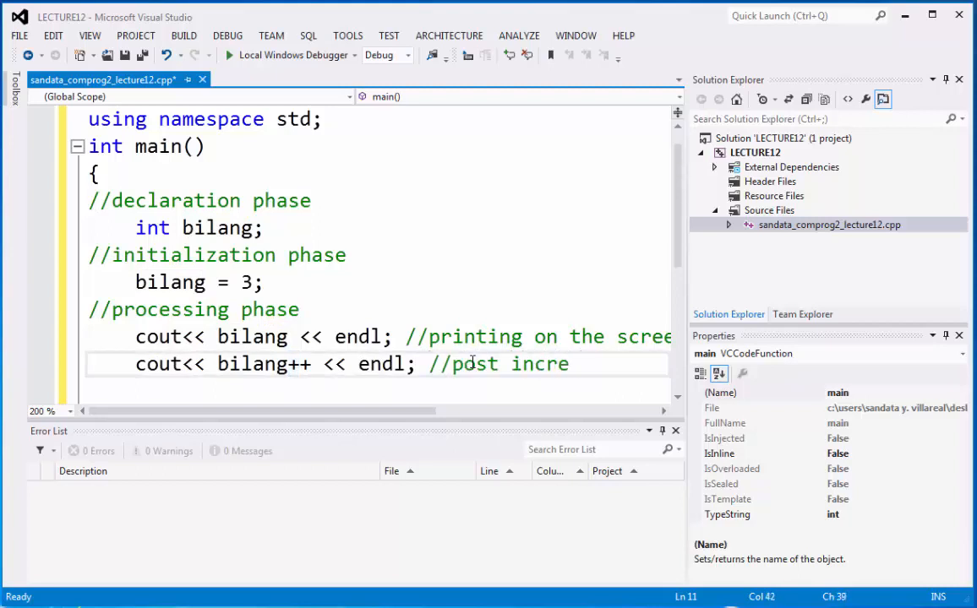
text(ment)
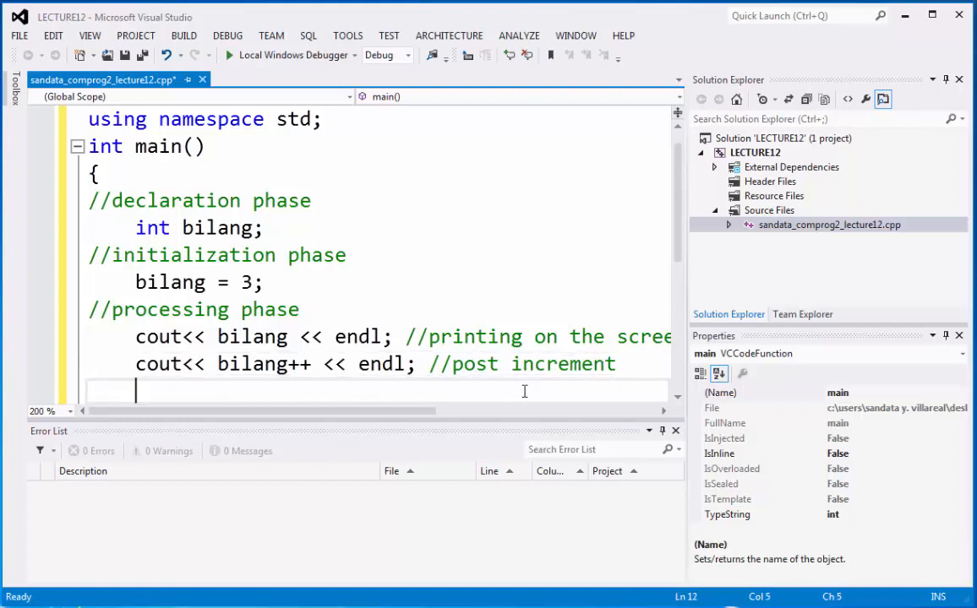
Add the explanatory comment //3++ = (3 + 1 = n) = 4
text(//)
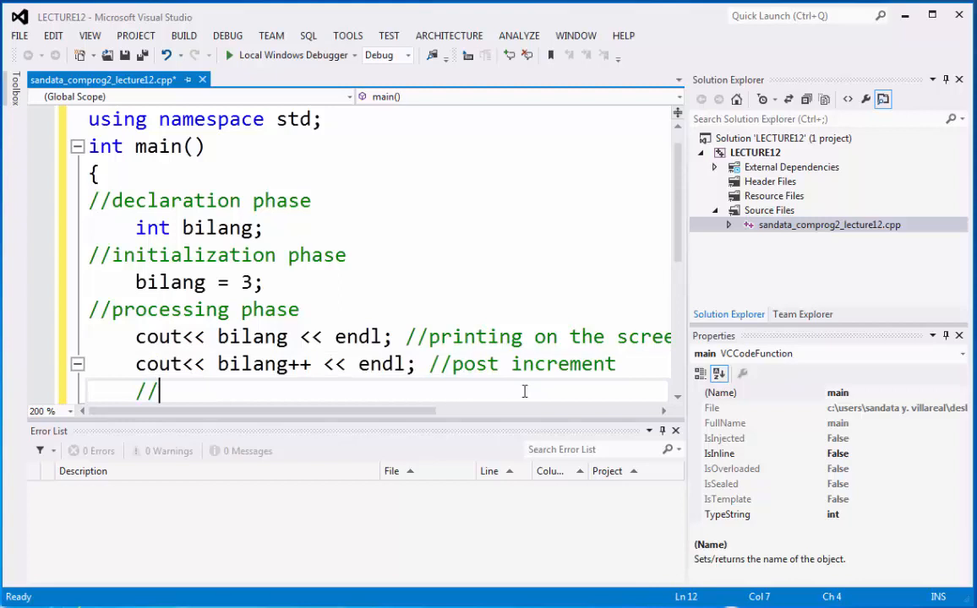
text(3)
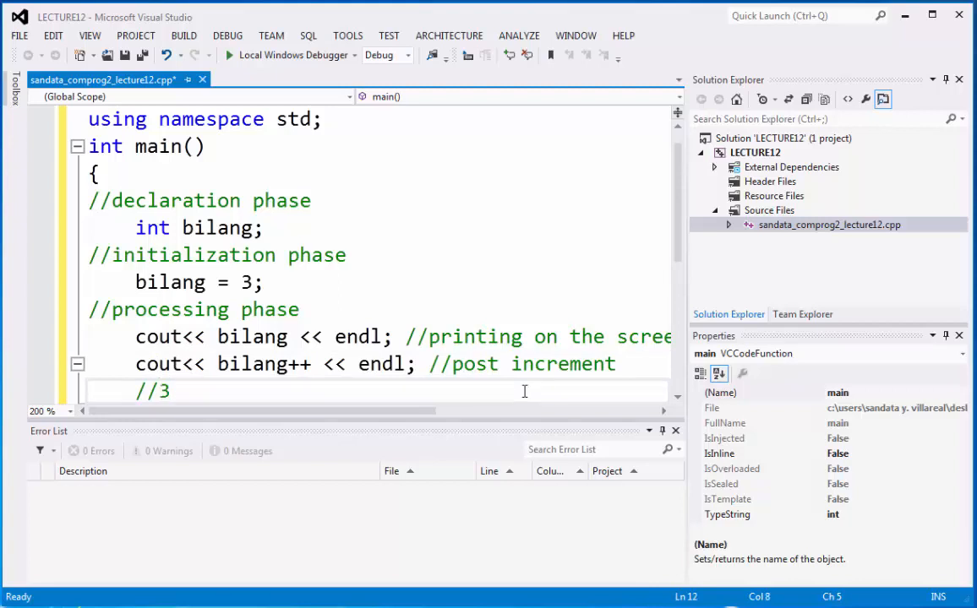
text(++ =)
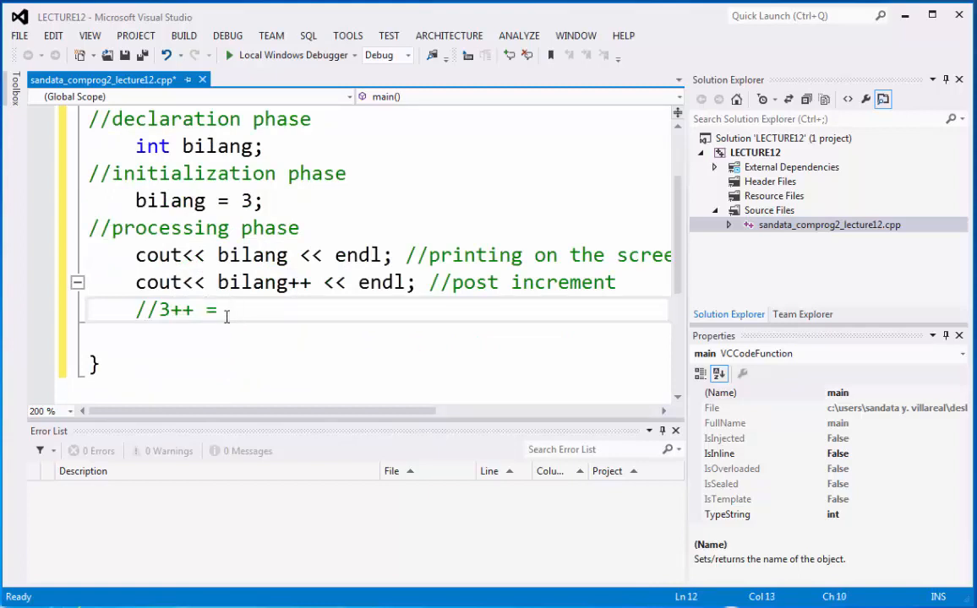
text(3 +)
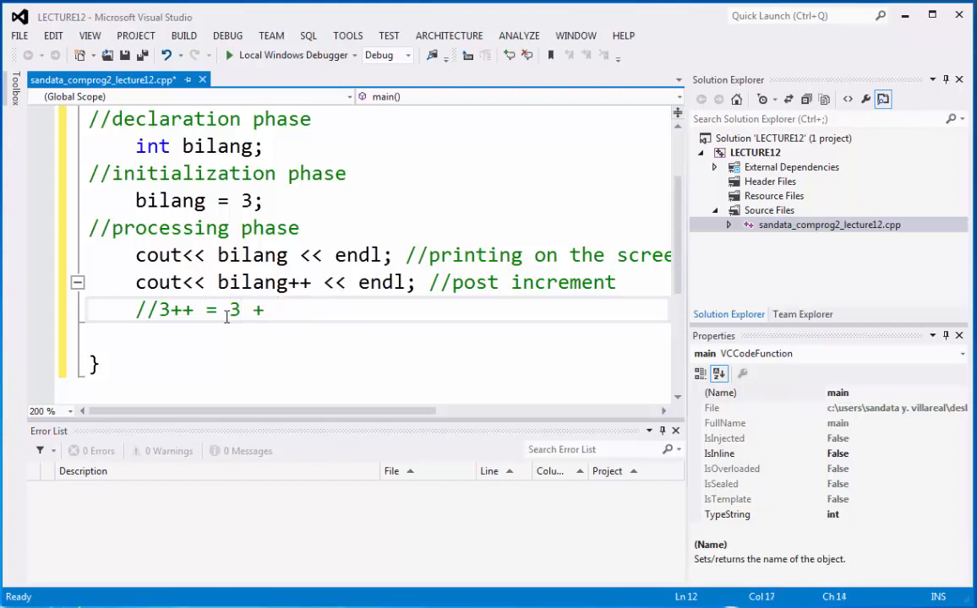
text(1 =)
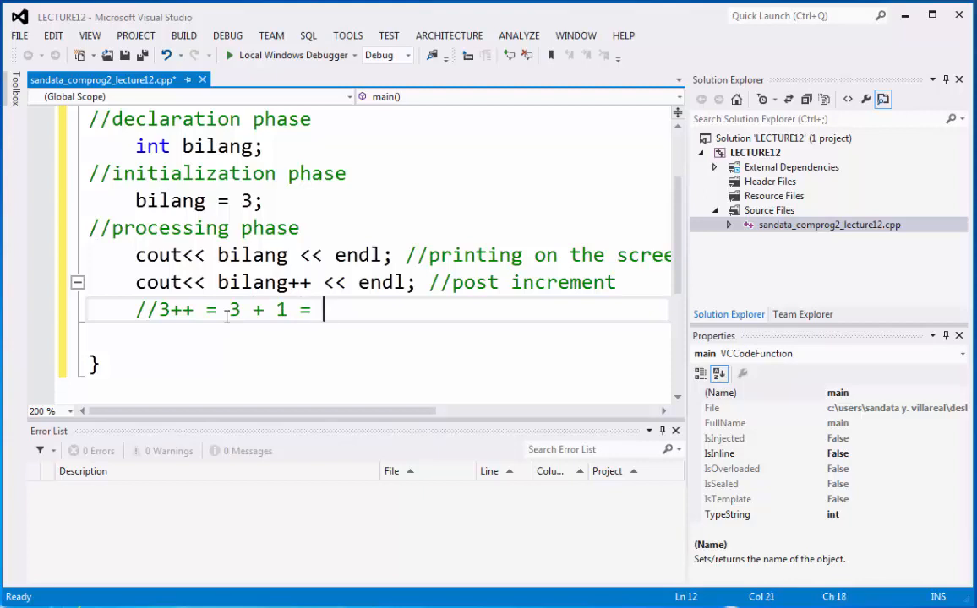
text(n) 4)
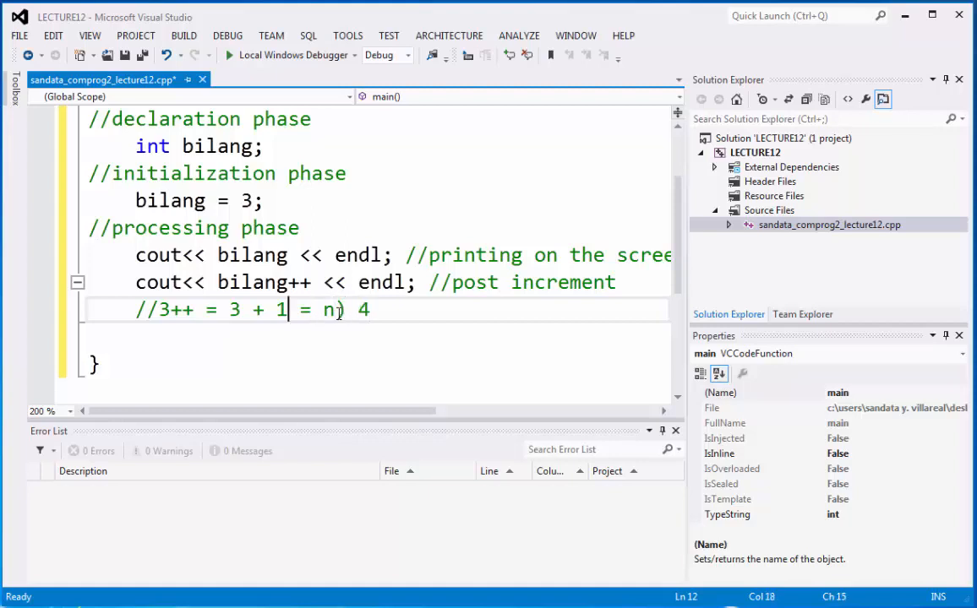
text(()
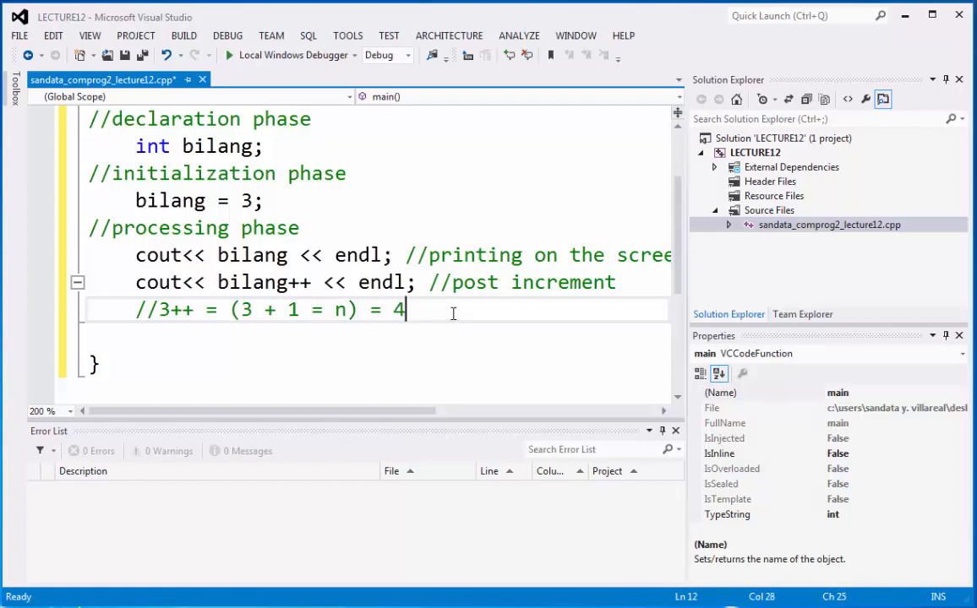
Write cout<< bilang << endl; //printing on the screen and select the code block
text(cout)
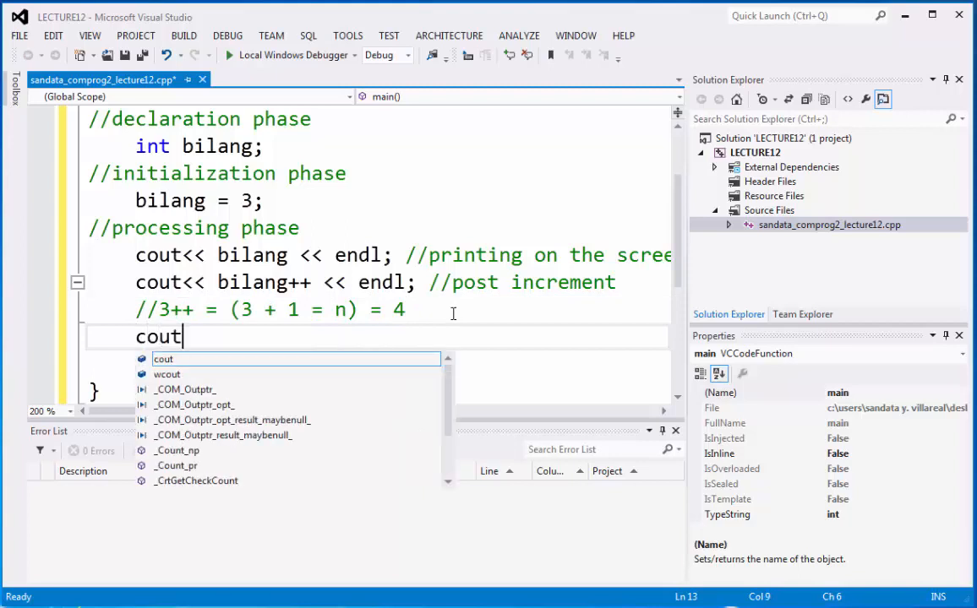
text(<< bi)
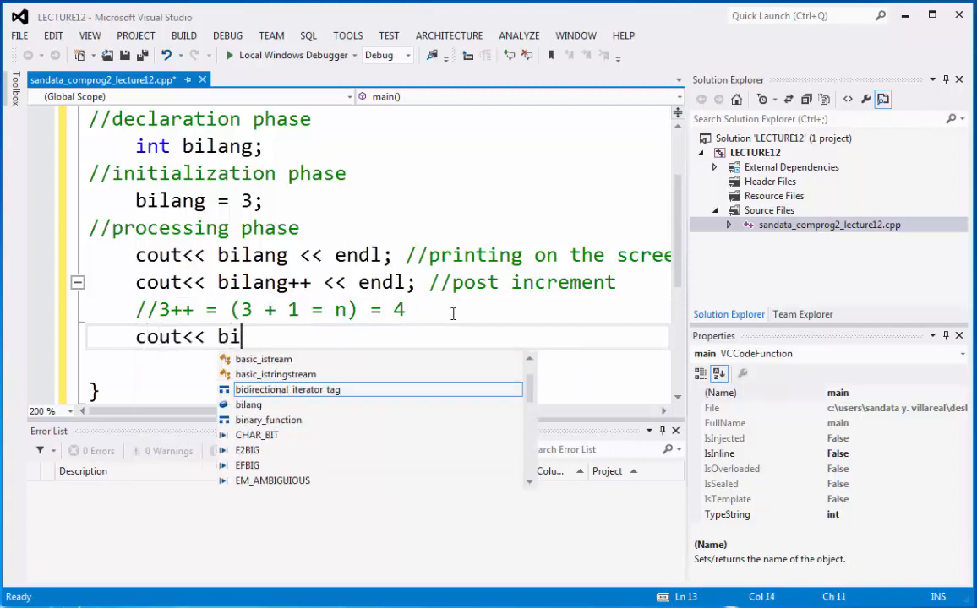
text(lang <<)
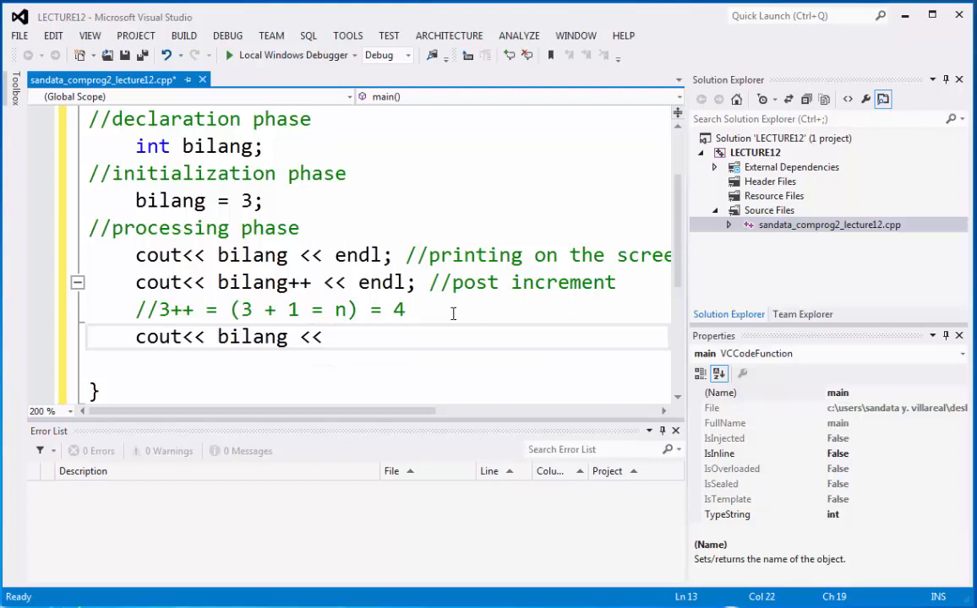
text(endl;)
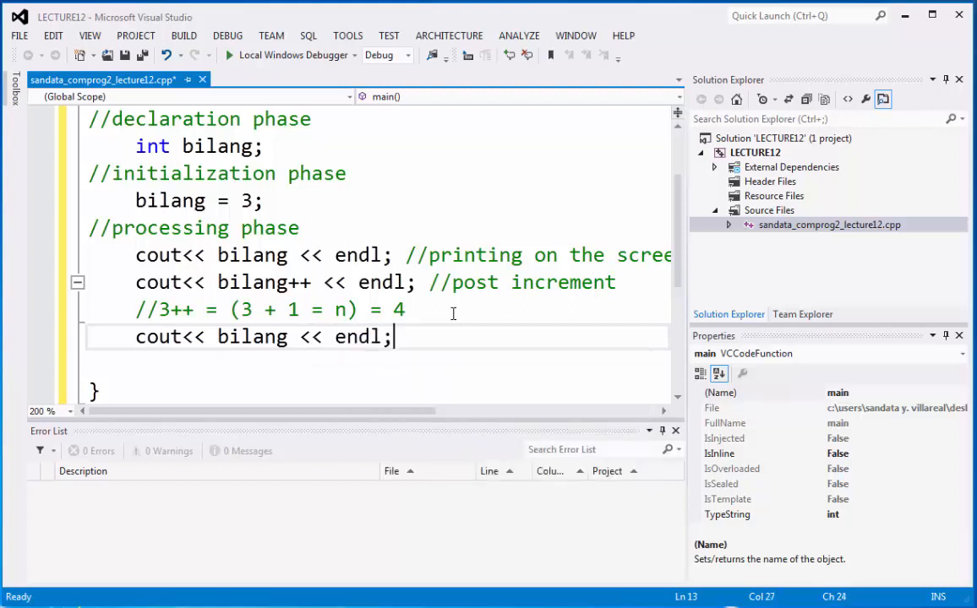
text(//p)
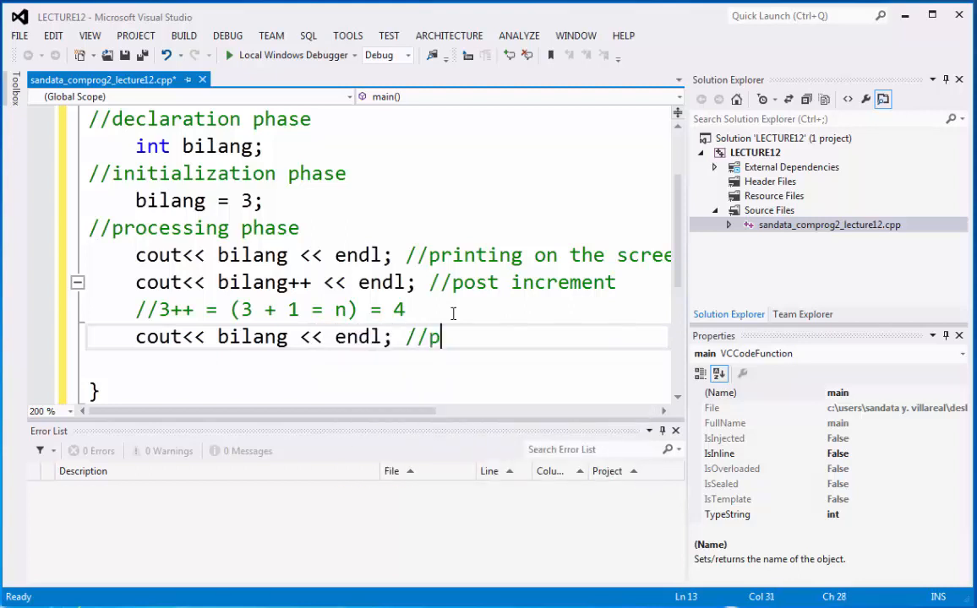
text(rinting)
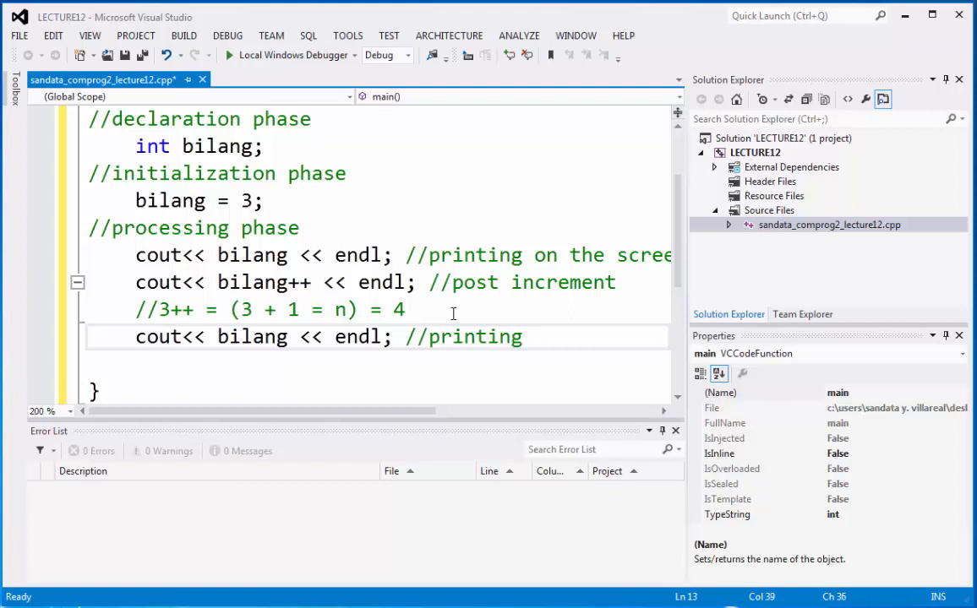
text(on the scree)
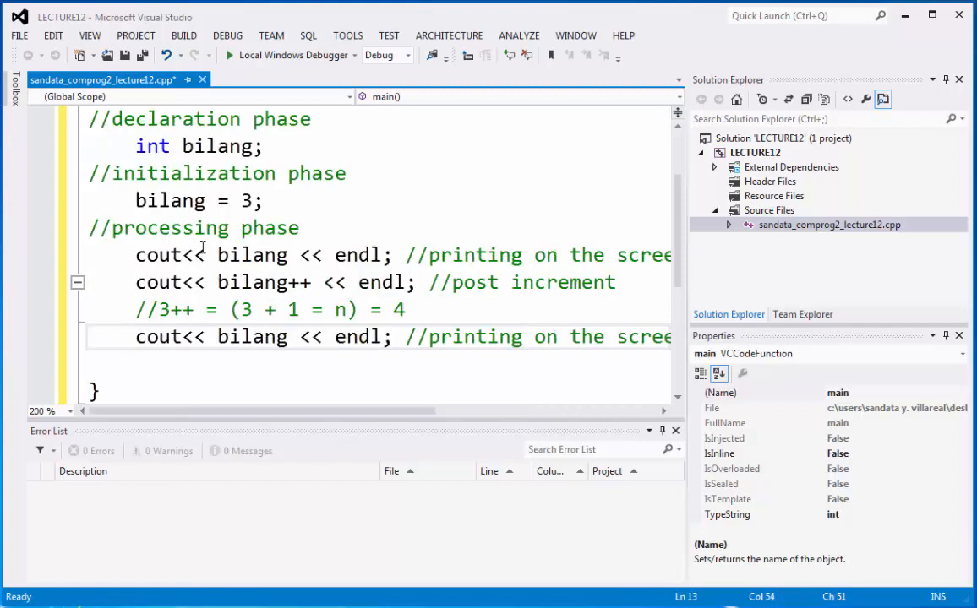
drag(135, 199, 403, 309)
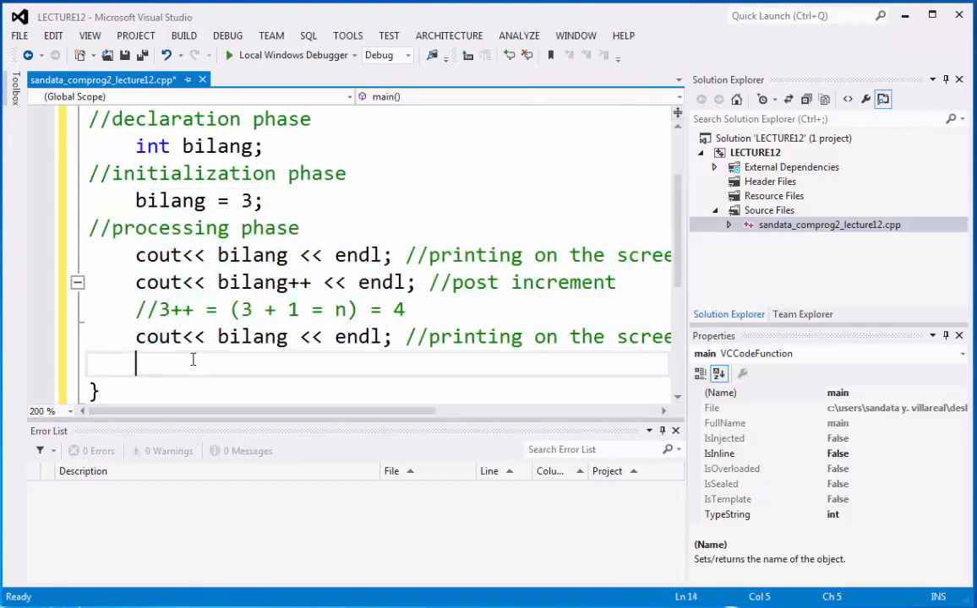
Paste a copy of the block, change it to ++bilang with pre increment comments and label //initialization phase 2
right_click(193, 361)
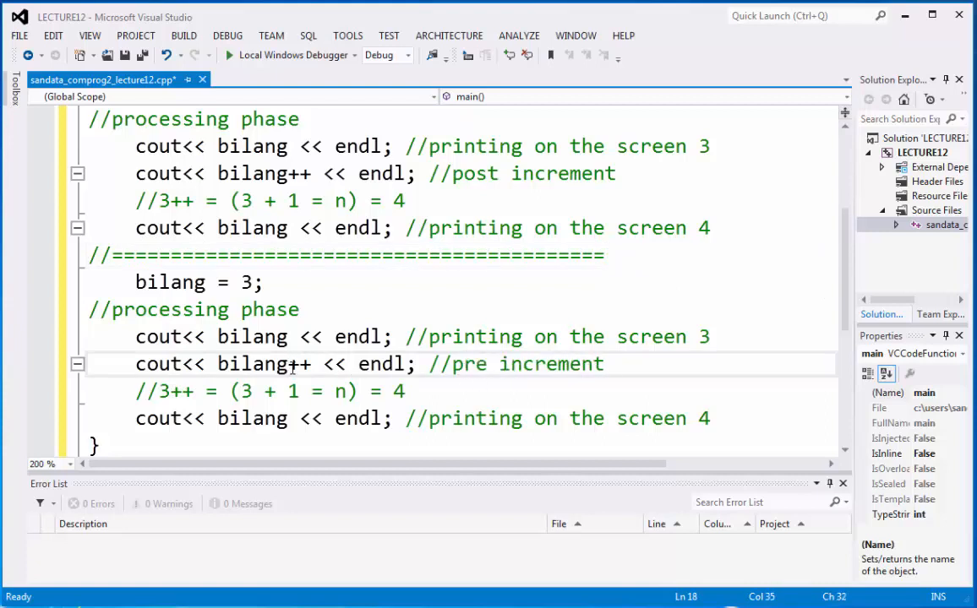
right_click(294, 365)
text(++)
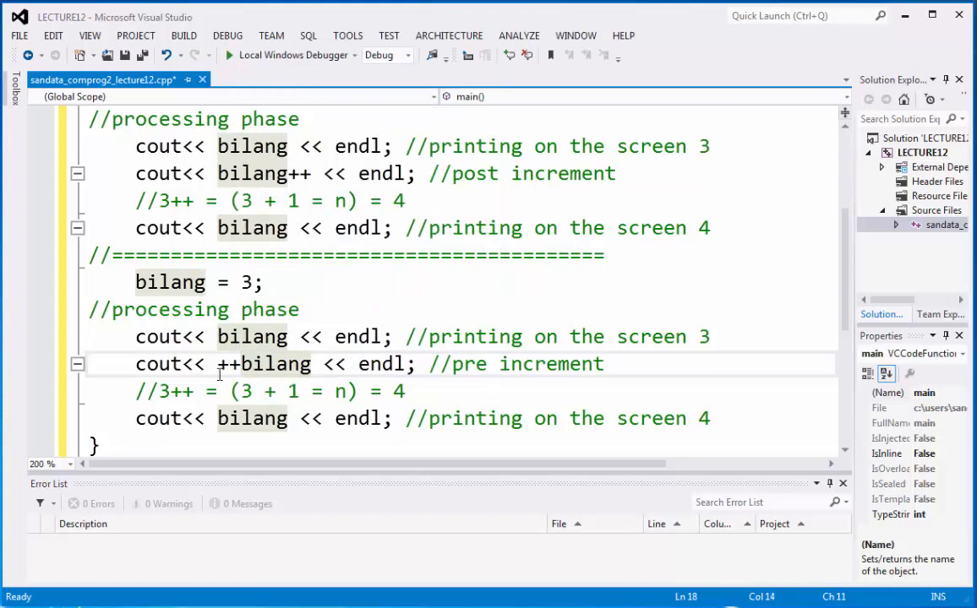
double_click(264, 365)
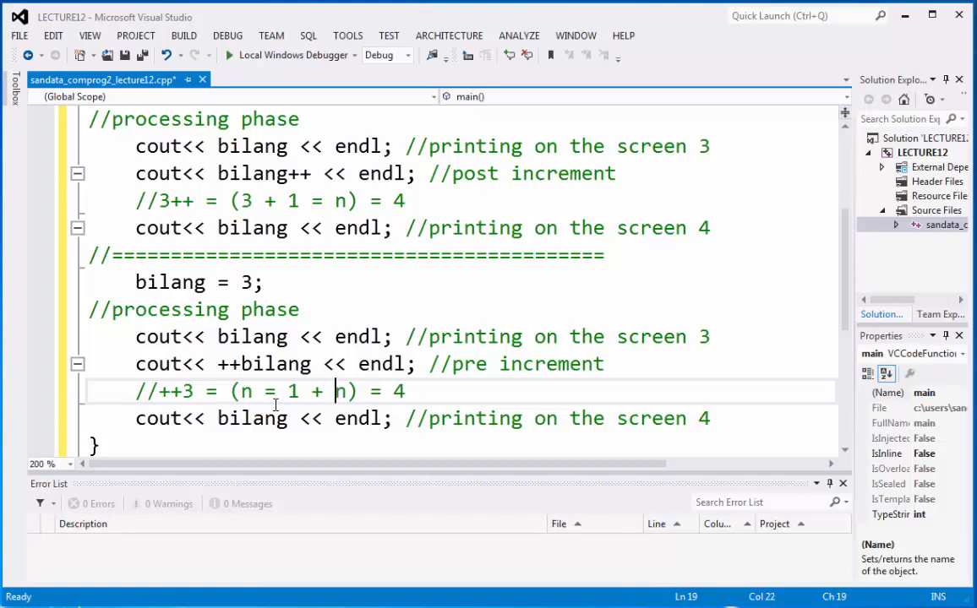
text(3)
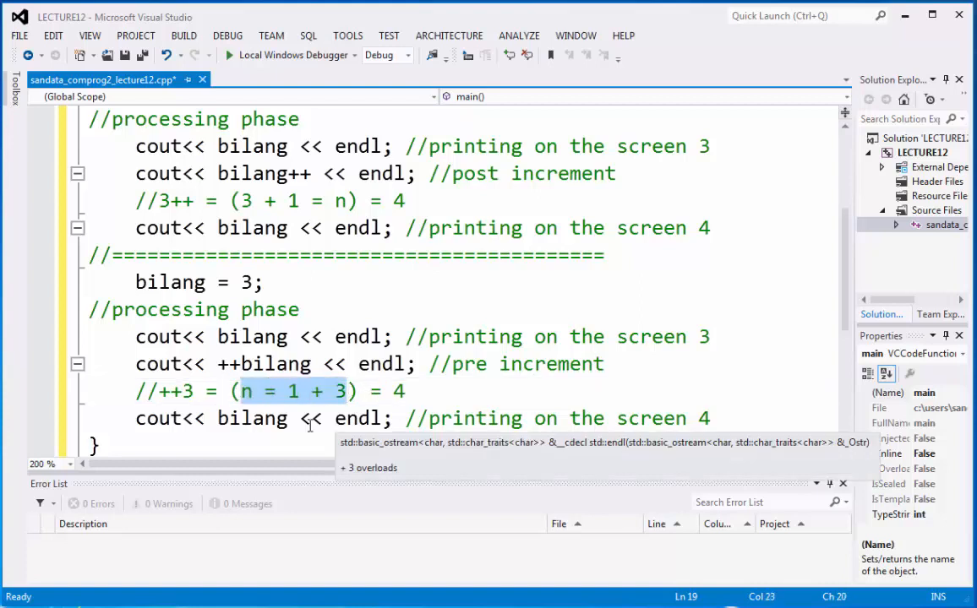
double_click(171, 392)
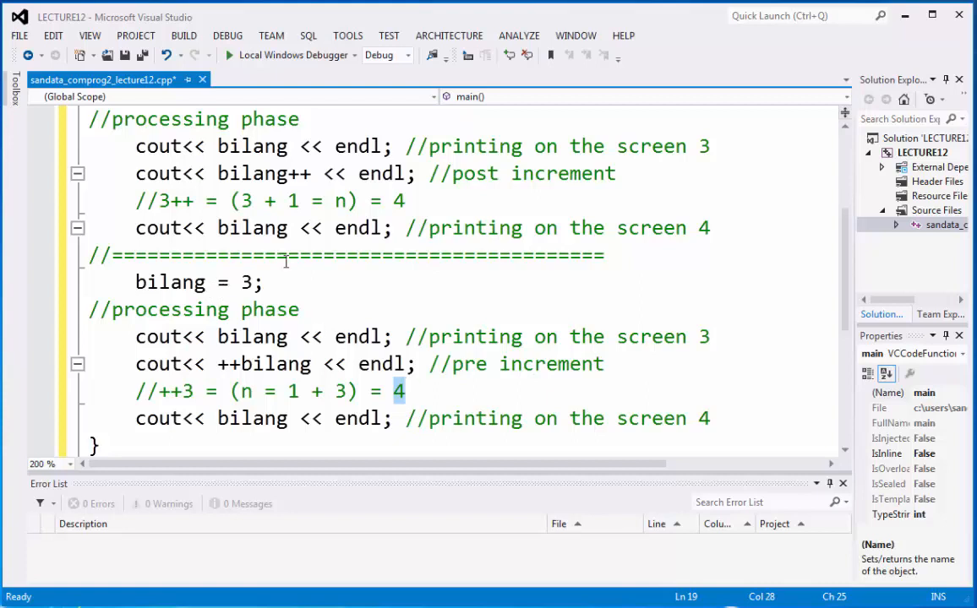
text(//initialization phase 2)
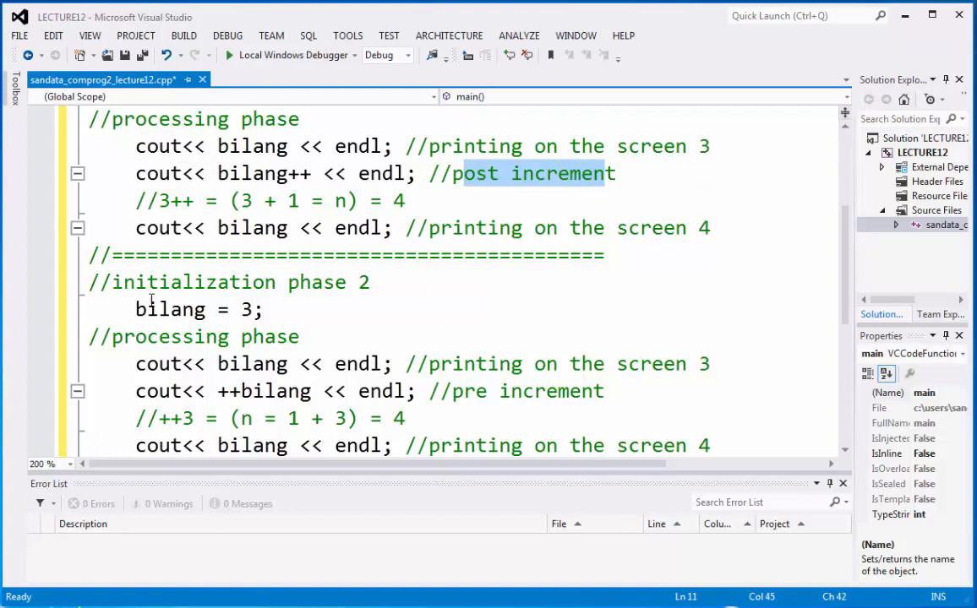
Select the second initialization phase lines resetting bilang to 3
drag(90, 282, 263, 309)
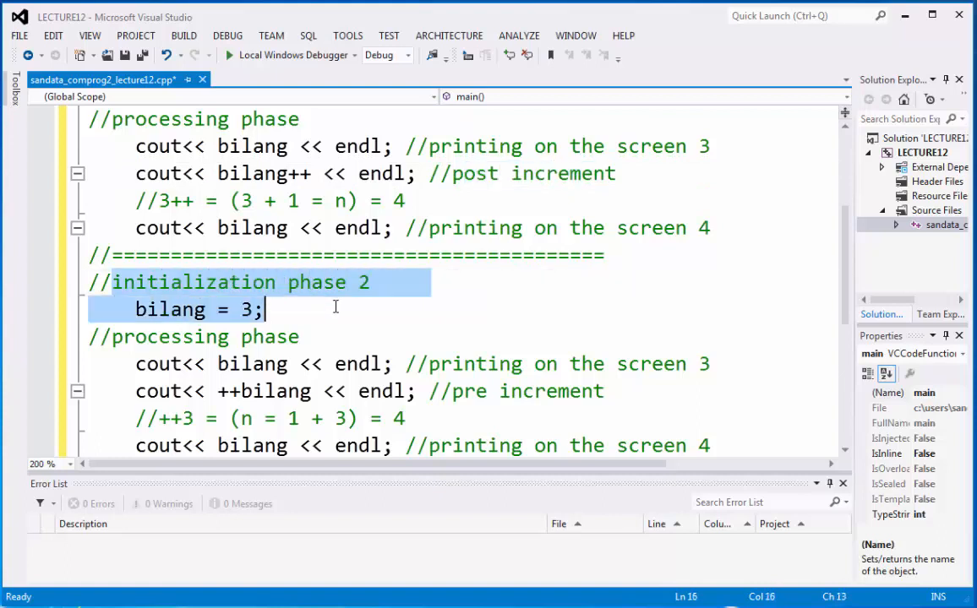
mouse_move(348, 294)
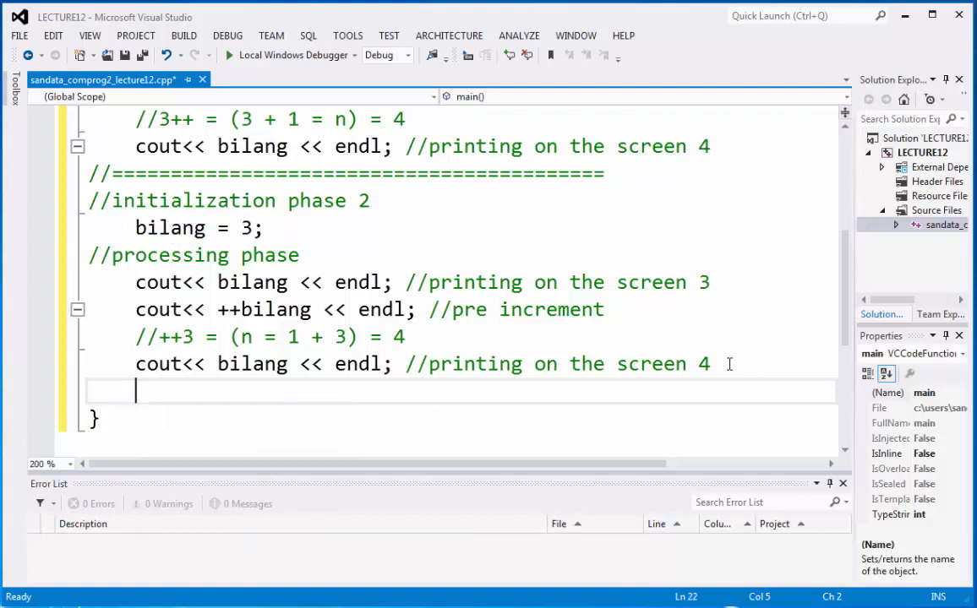
Close main with a //termination phase comment followed by return 0;
text(//ex)
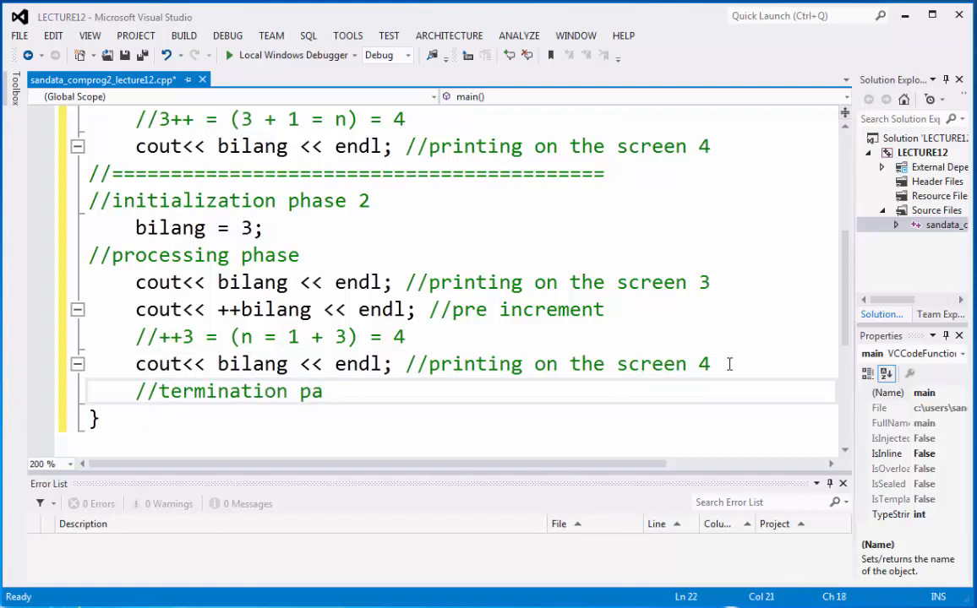
text(hase)
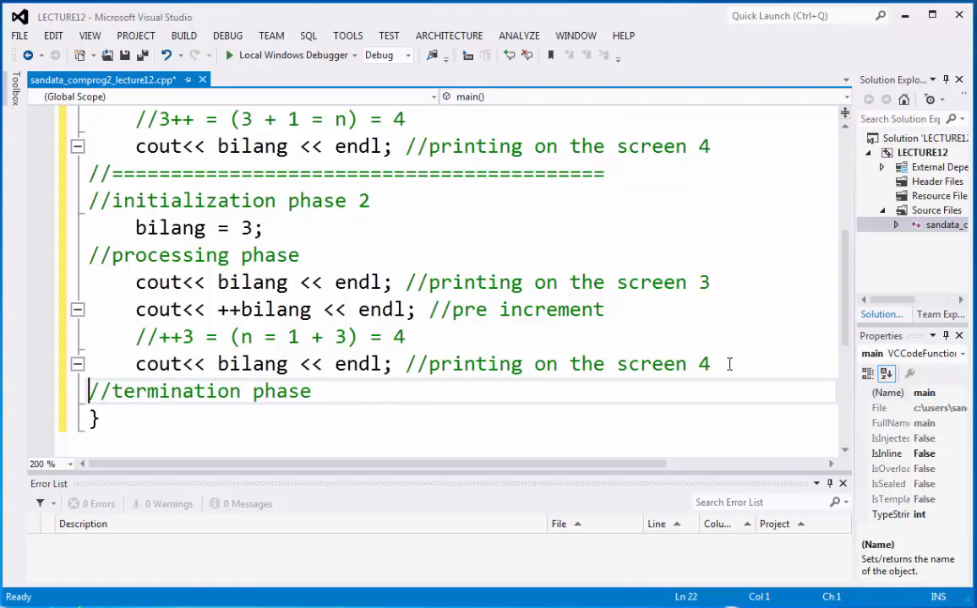
key(Enter)
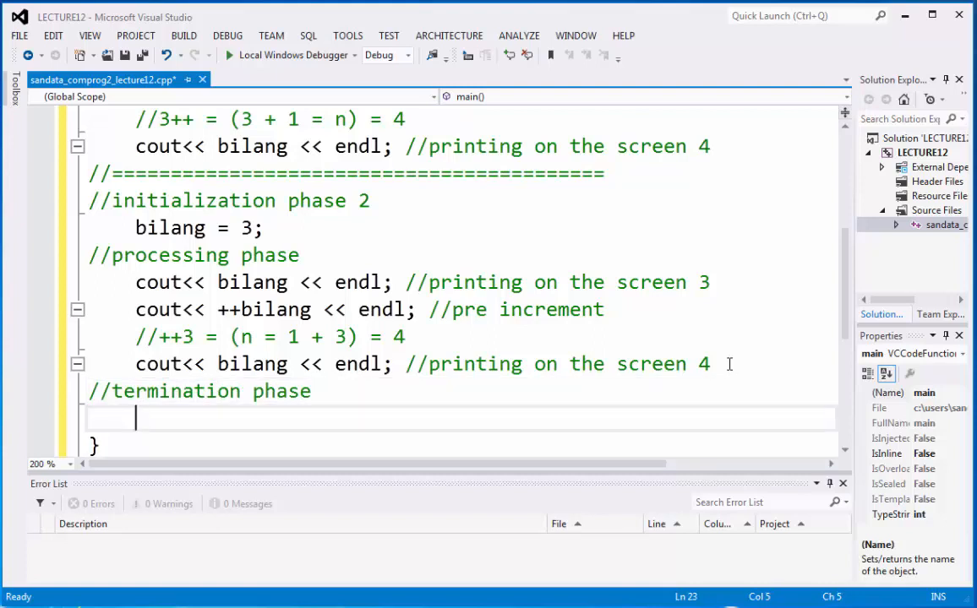
text(return 0;)
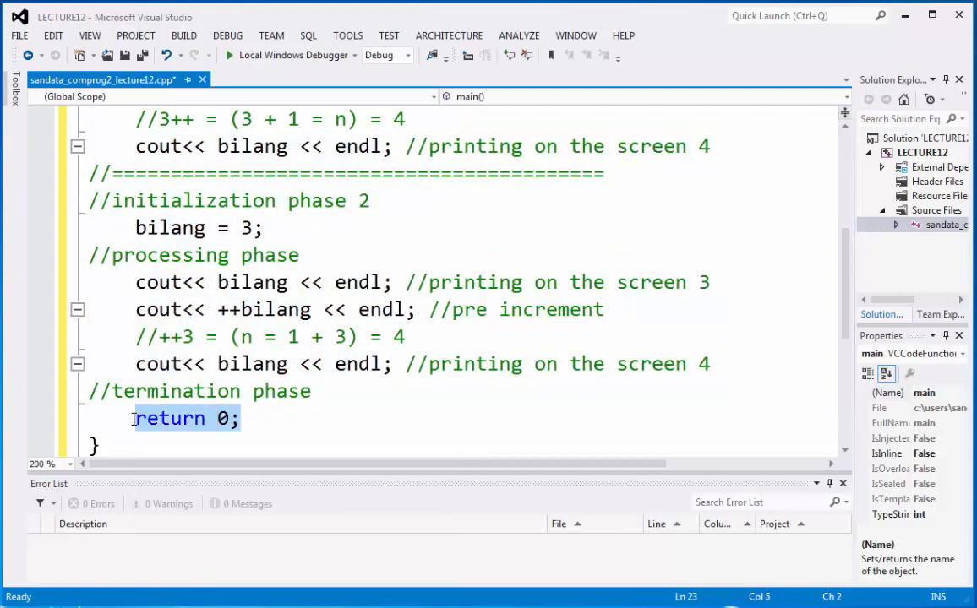
scroll(down, 3)
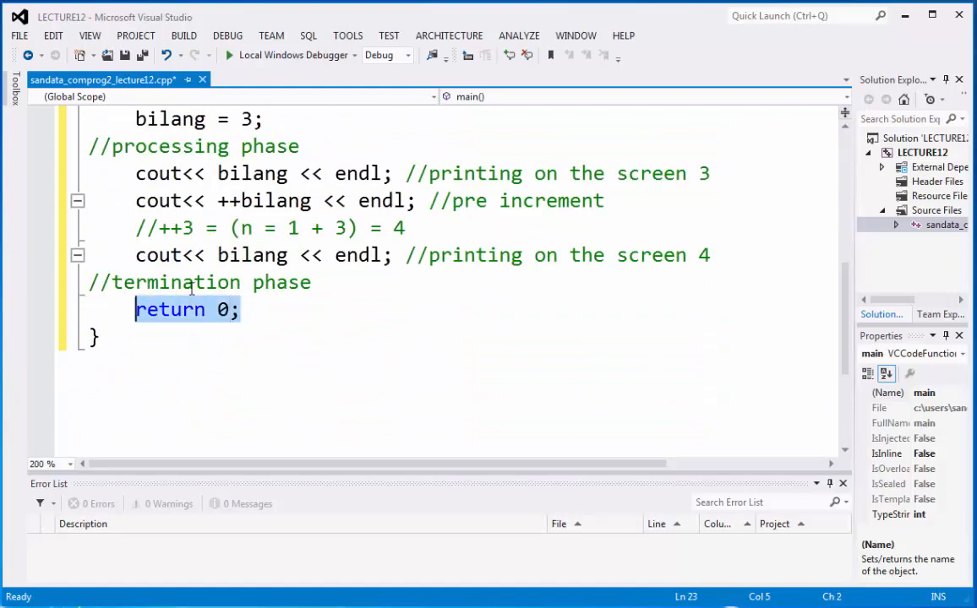
scroll(down, 3)
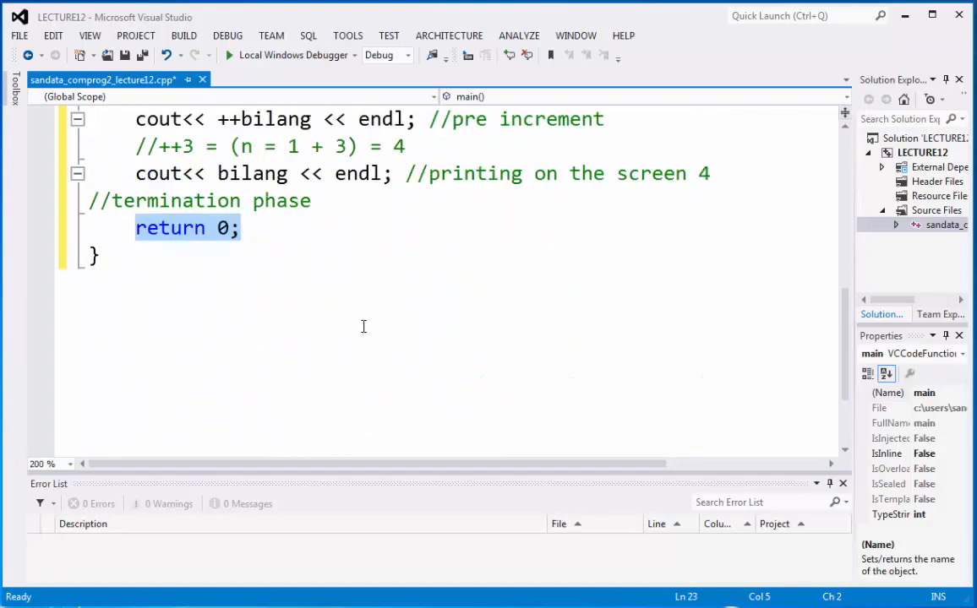
click(226, 36)
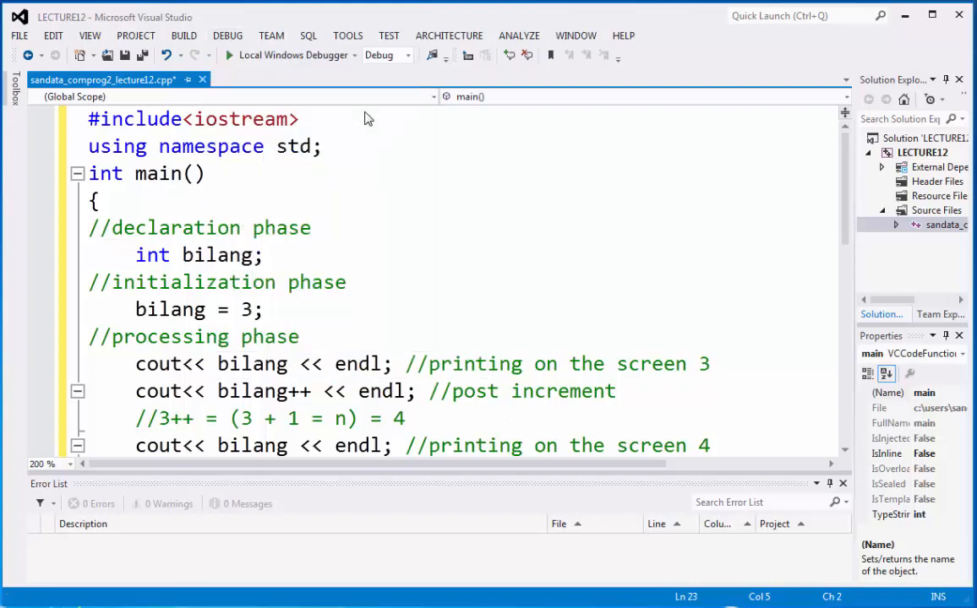
Build and run the program so the console prints bilang's values 3, 3, 4, 3, 4, 4
click(230, 54)
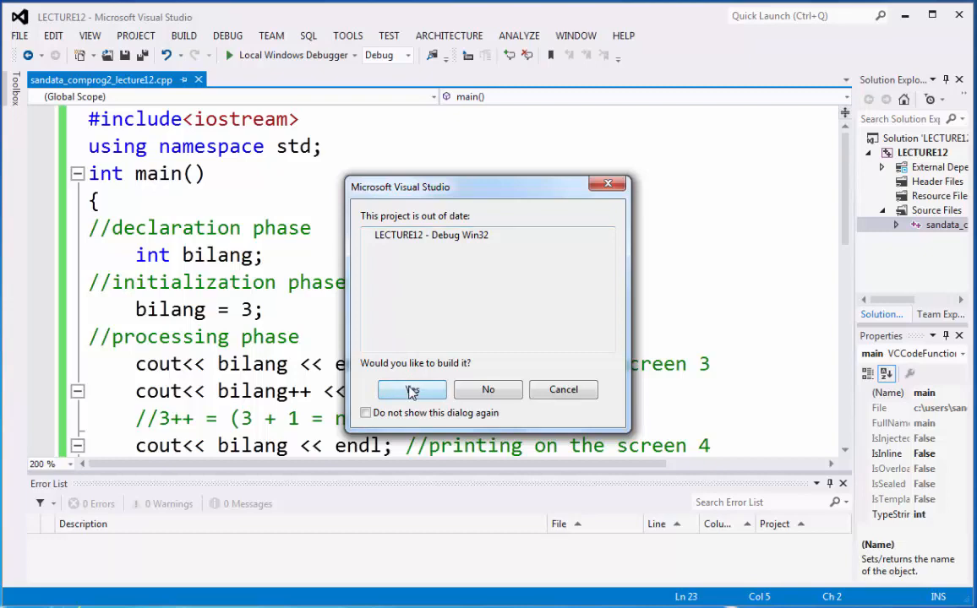
click(412, 389)
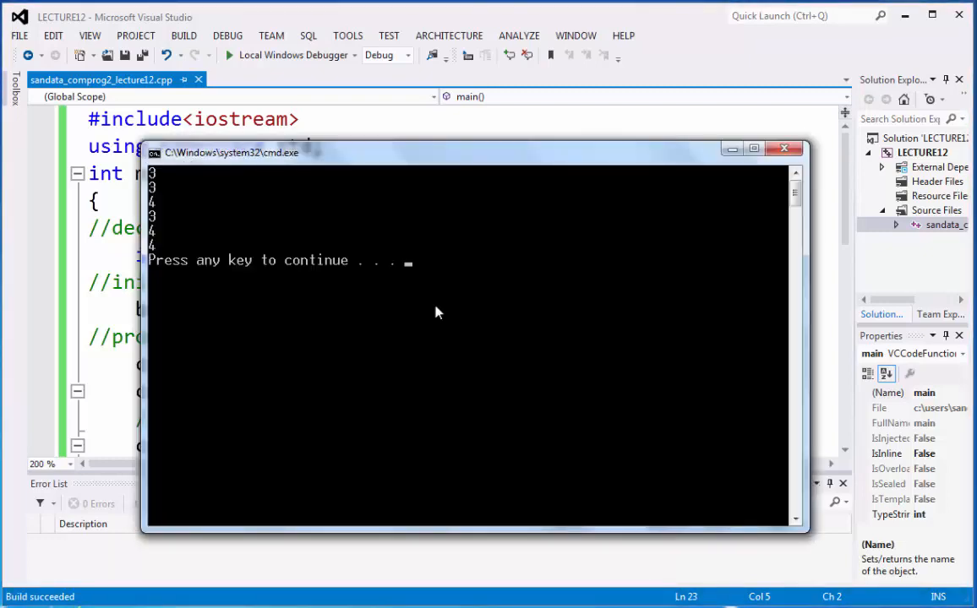
mouse_move(157, 186)
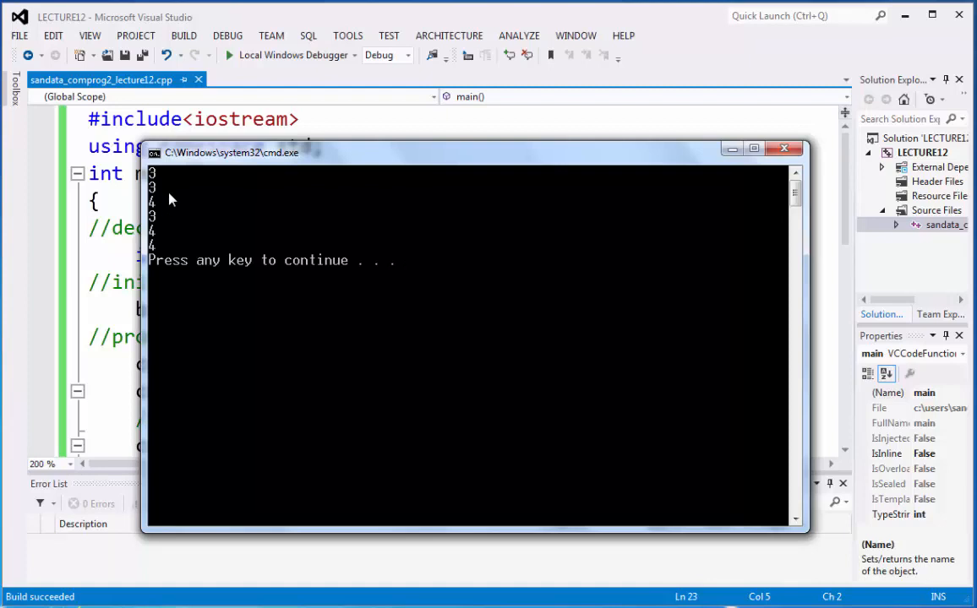
mouse_move(160, 220)
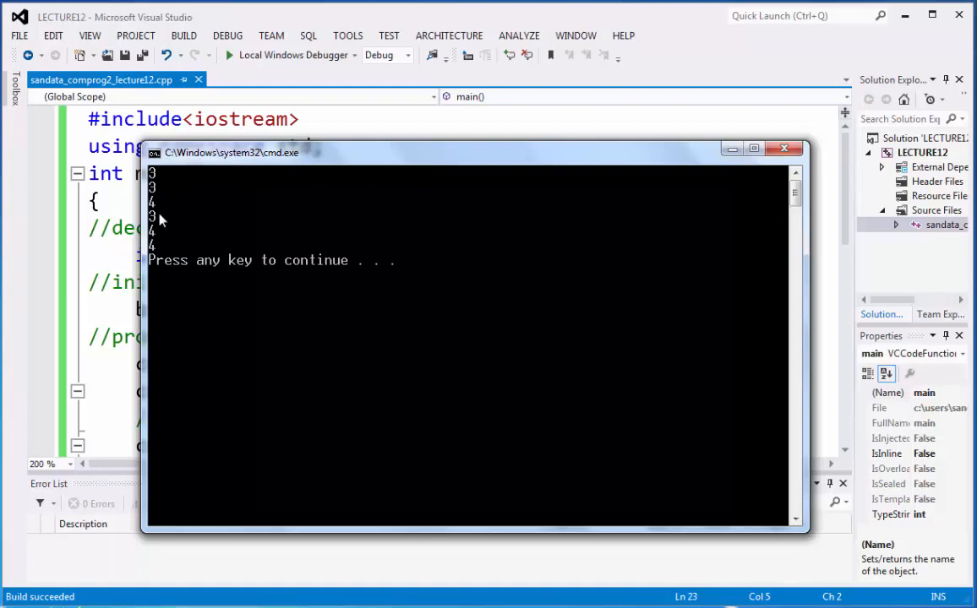
mouse_move(160, 261)
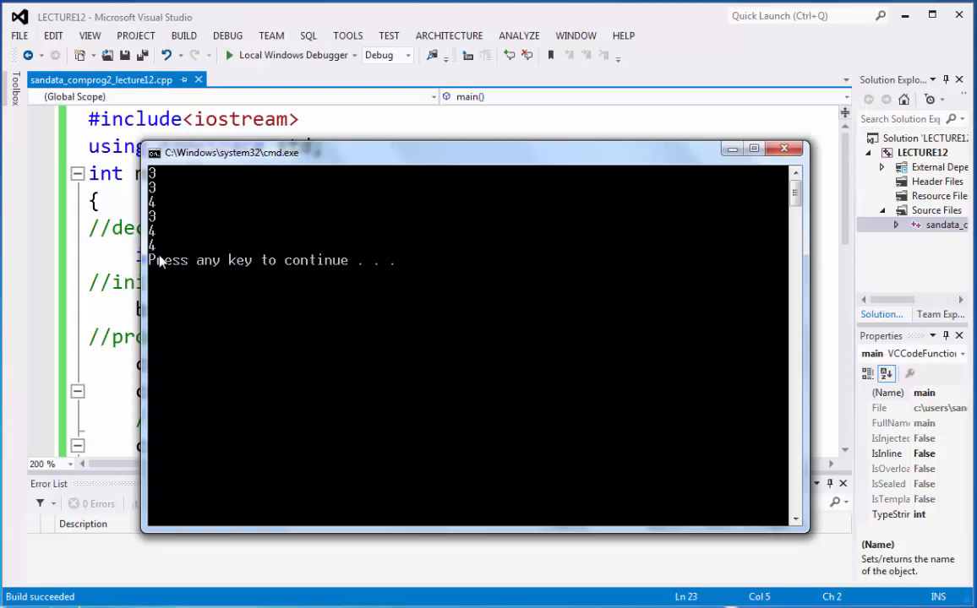